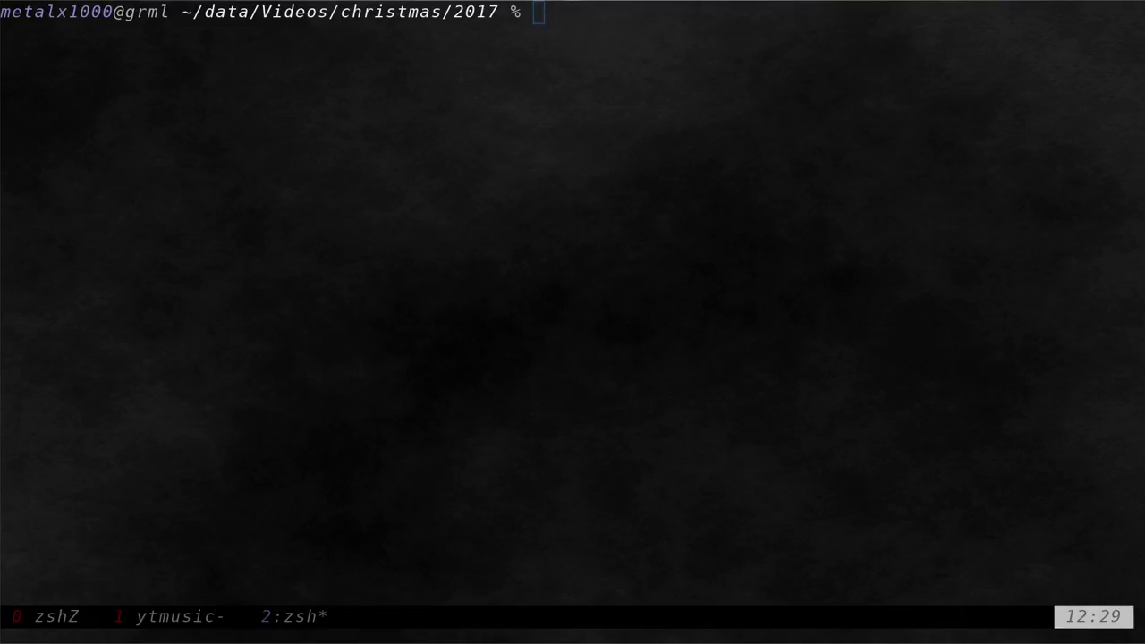
mouse_move(661, 302)
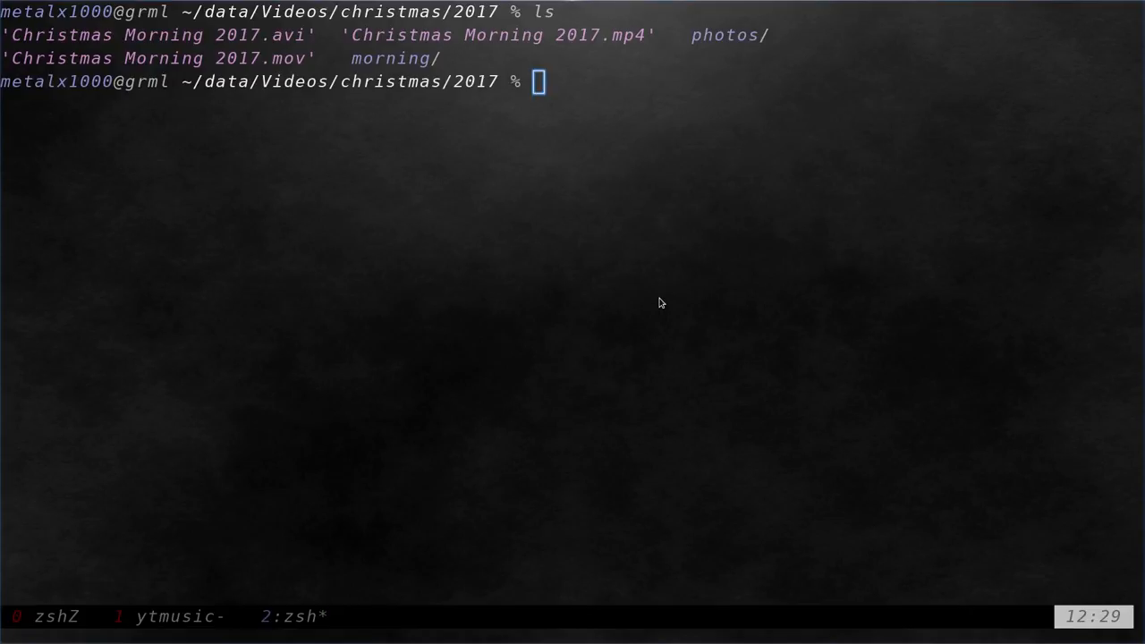
Enter the long-format listing command ls -lha at the prompt.
text(ls -lha)
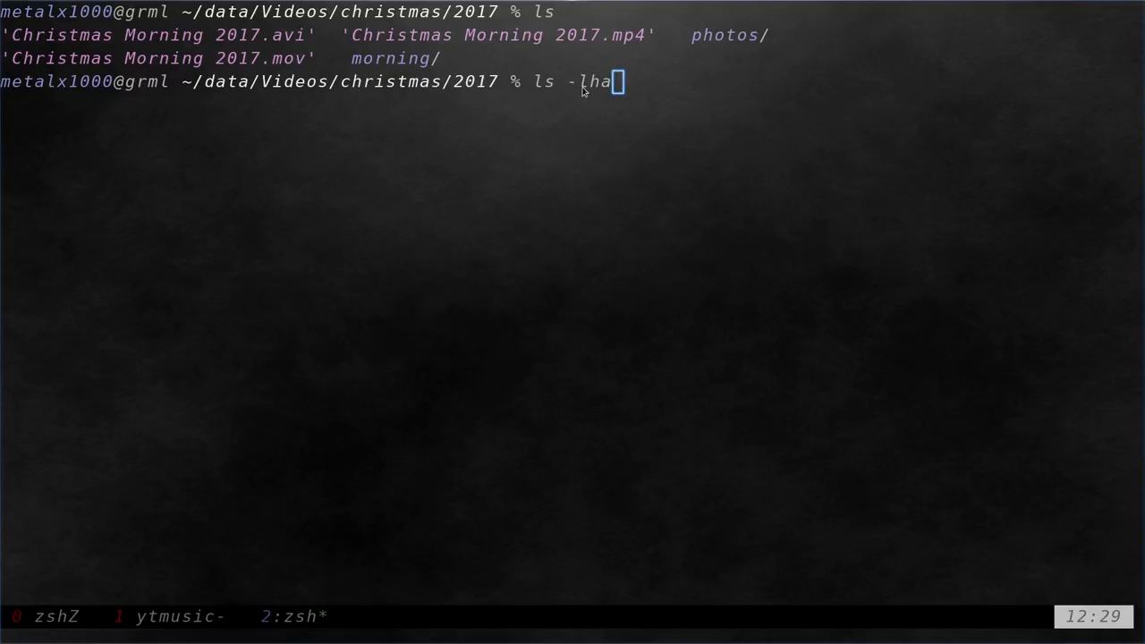
mouse_move(603, 90)
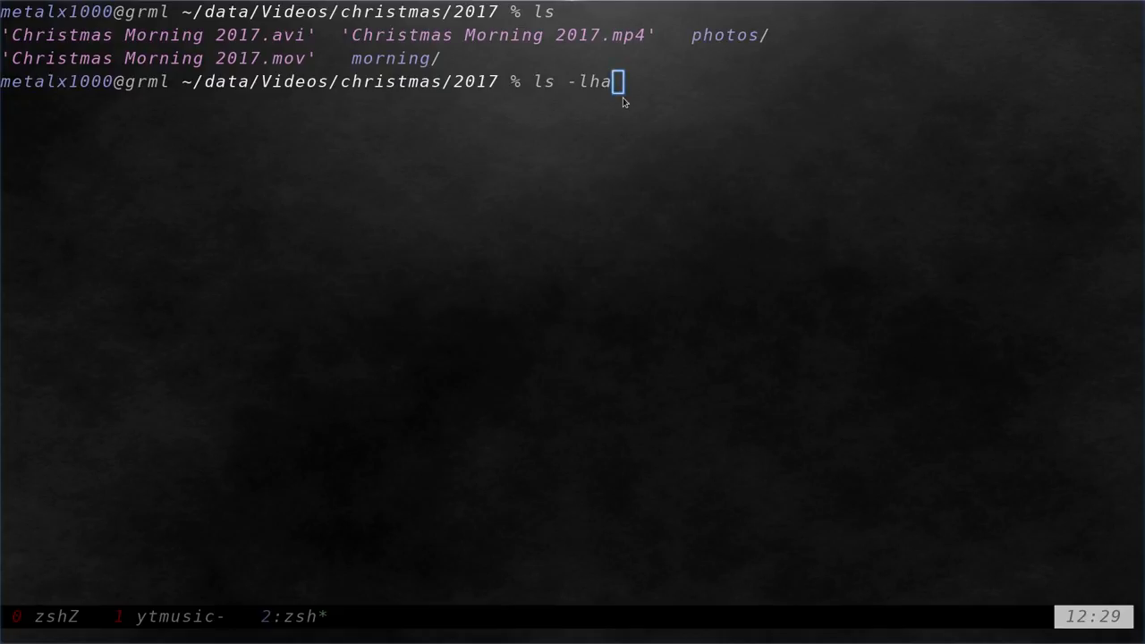
Run ls -lha to list the three Christmas Morning 2017 videos and folders in detail.
key(Return)
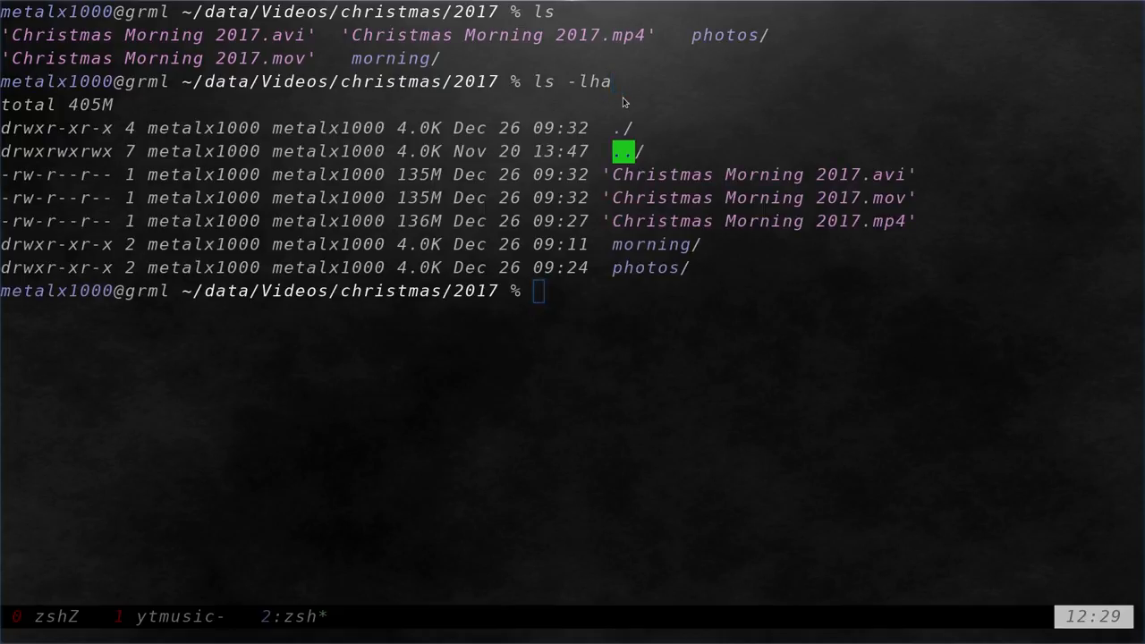
mouse_move(501, 260)
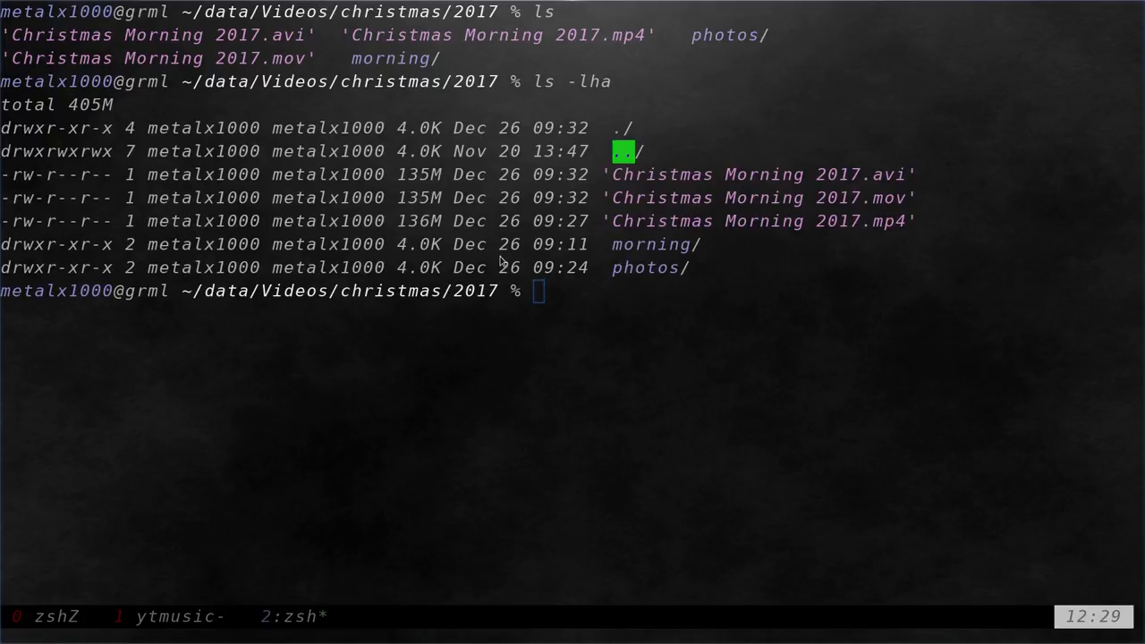
mouse_move(47, 217)
text(ls -lha)
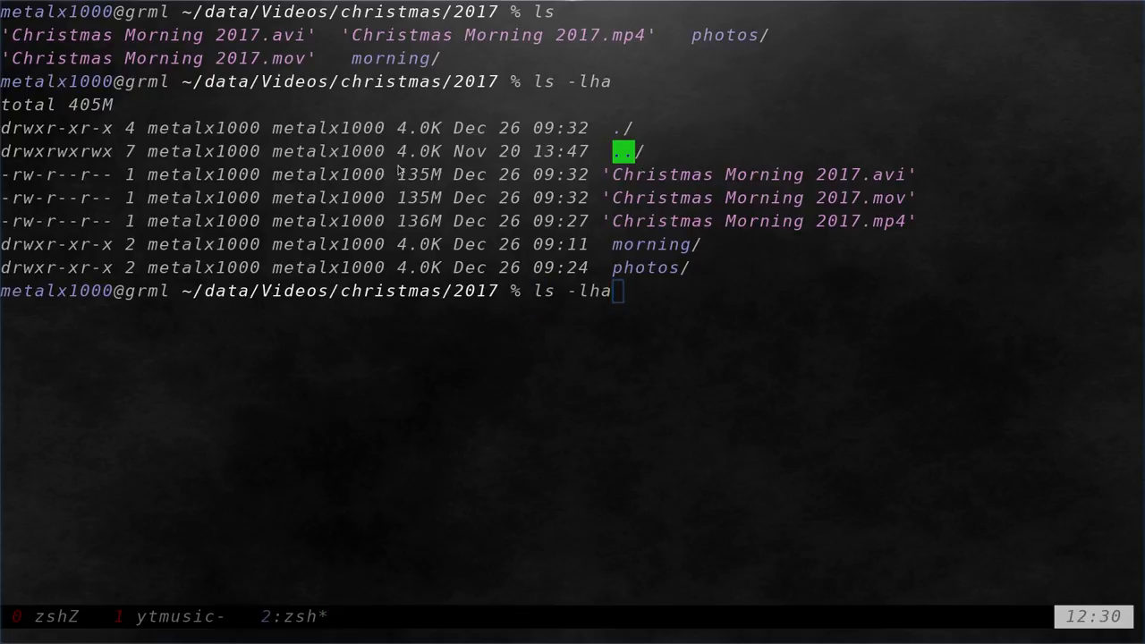
mouse_move(671, 176)
text( Christmas\ Morning\ 2017.)
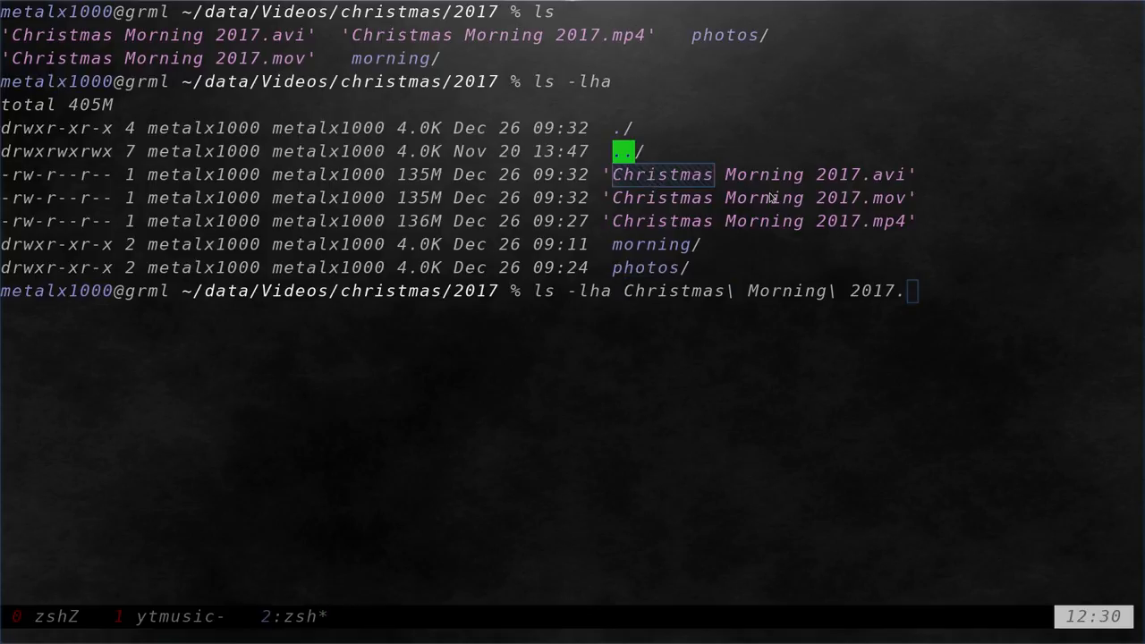
Pipe the .avi file's ls -lha through awk '{print $3}' to print owner metalx1000.
text(zvi)
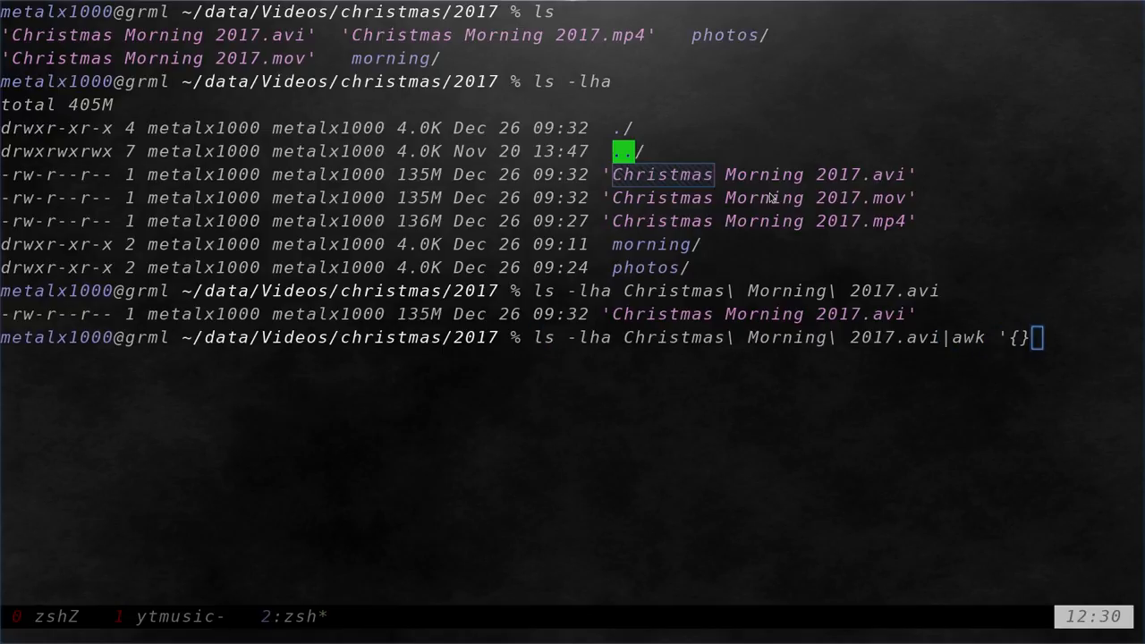
text(pri)
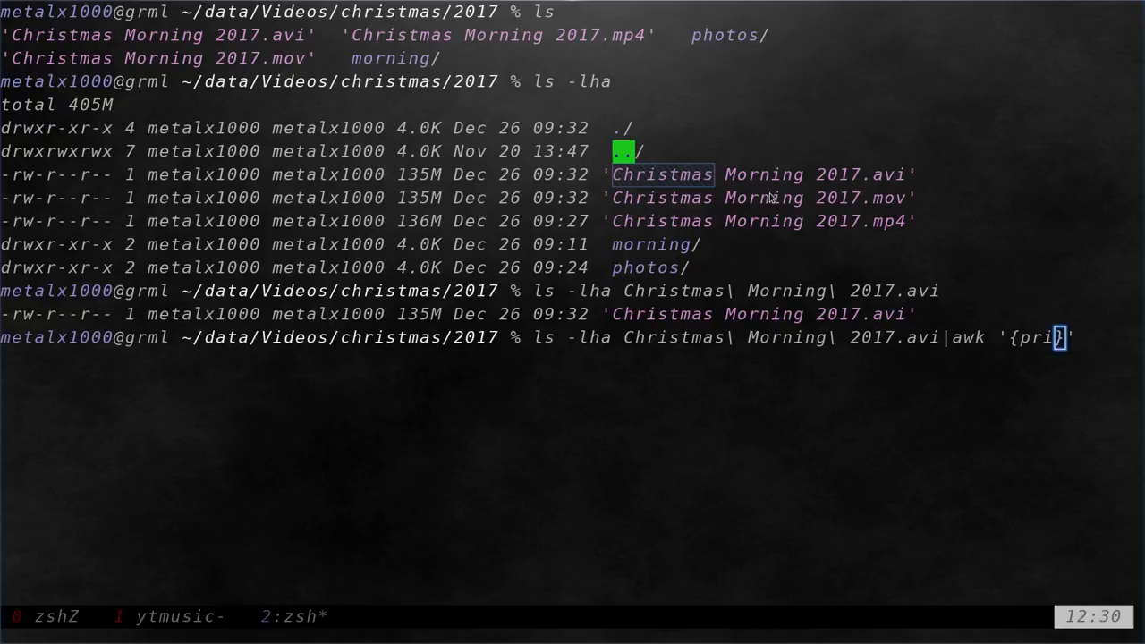
text(nt $)
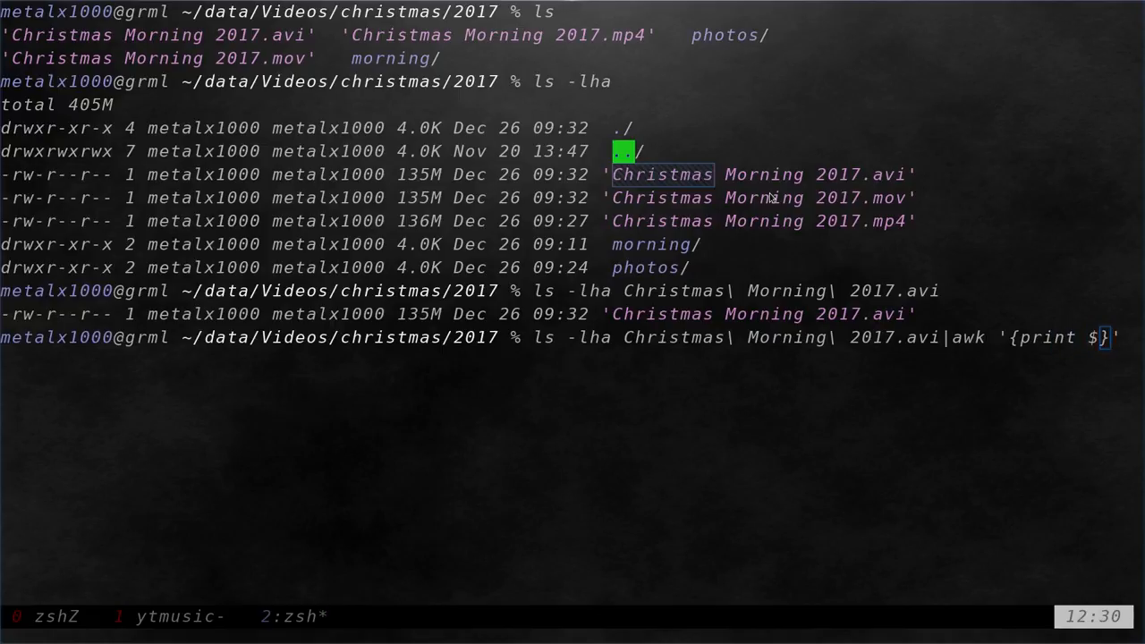
mouse_move(179, 180)
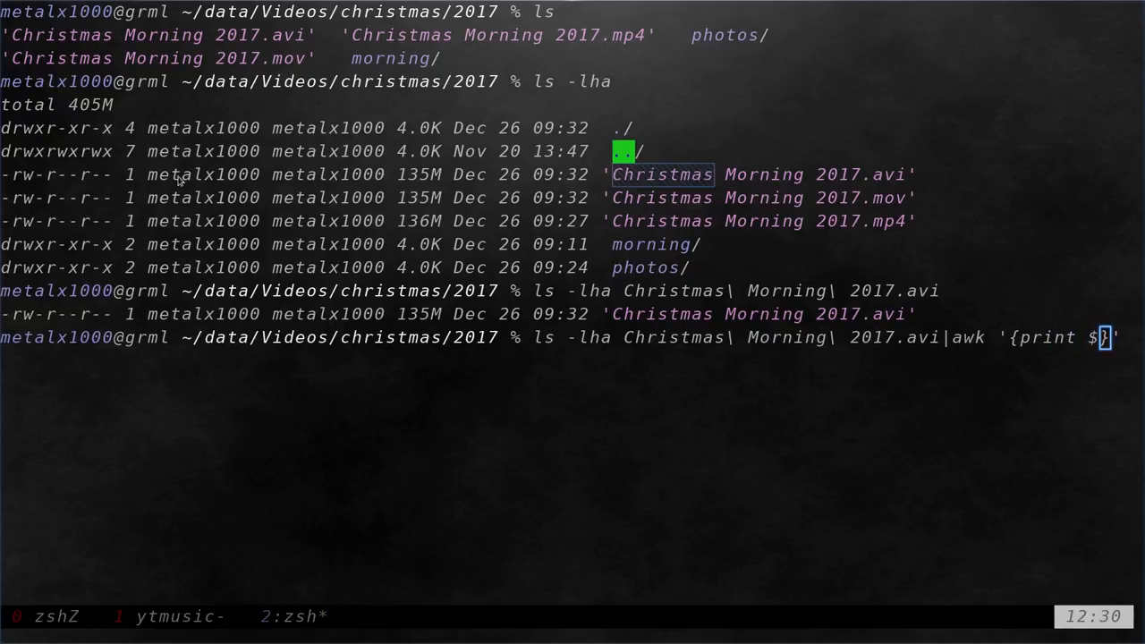
text(3)
key(Return)
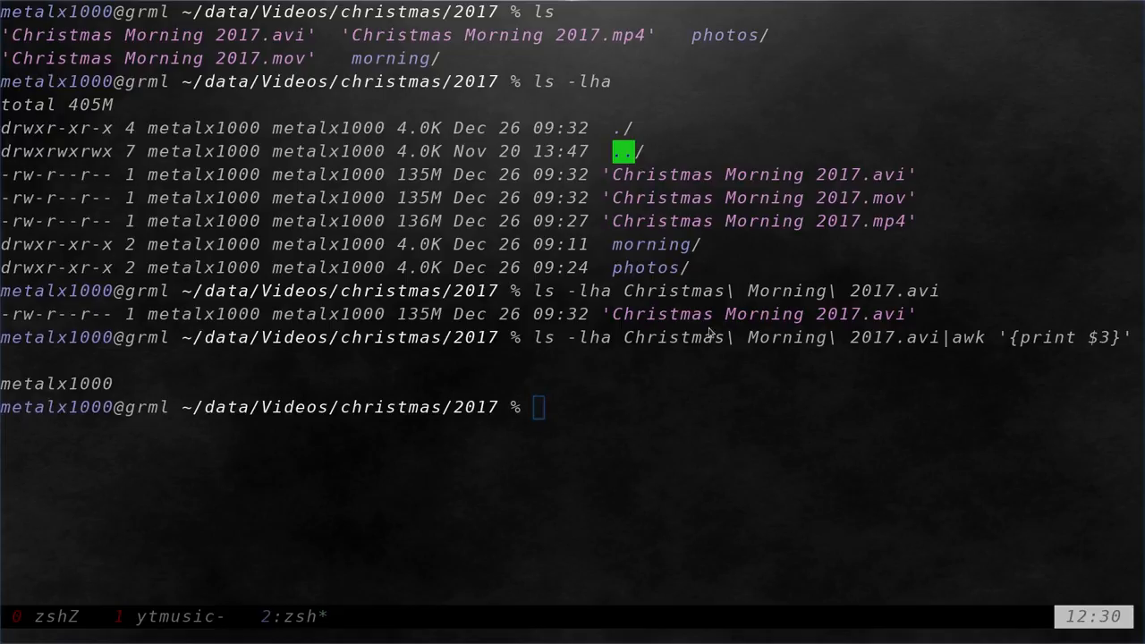
mouse_move(687, 384)
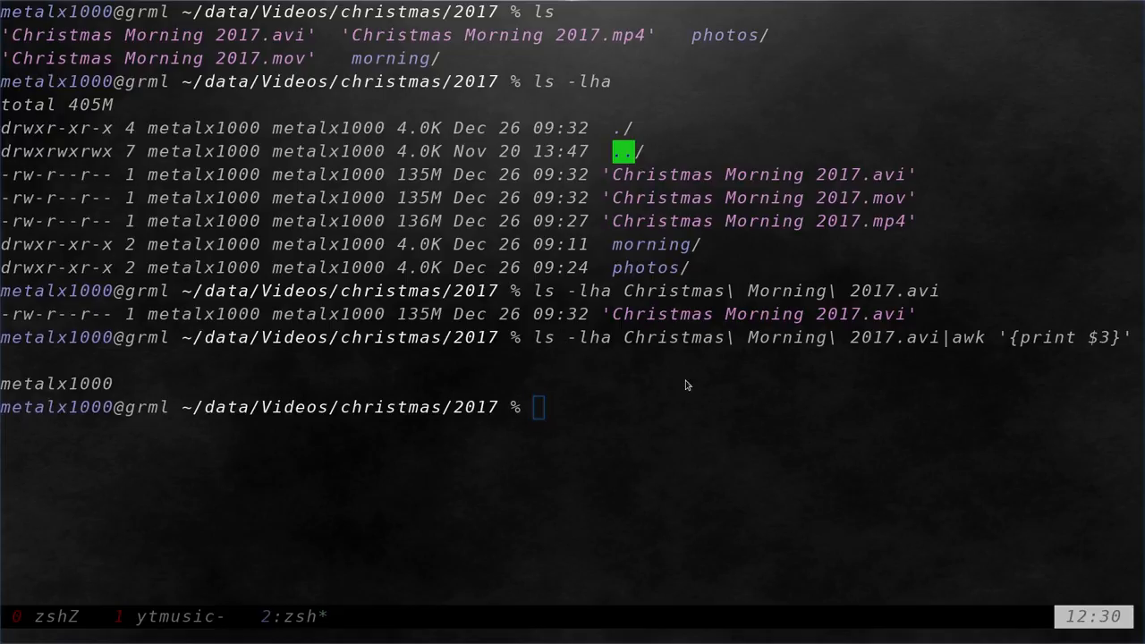
key(Return)
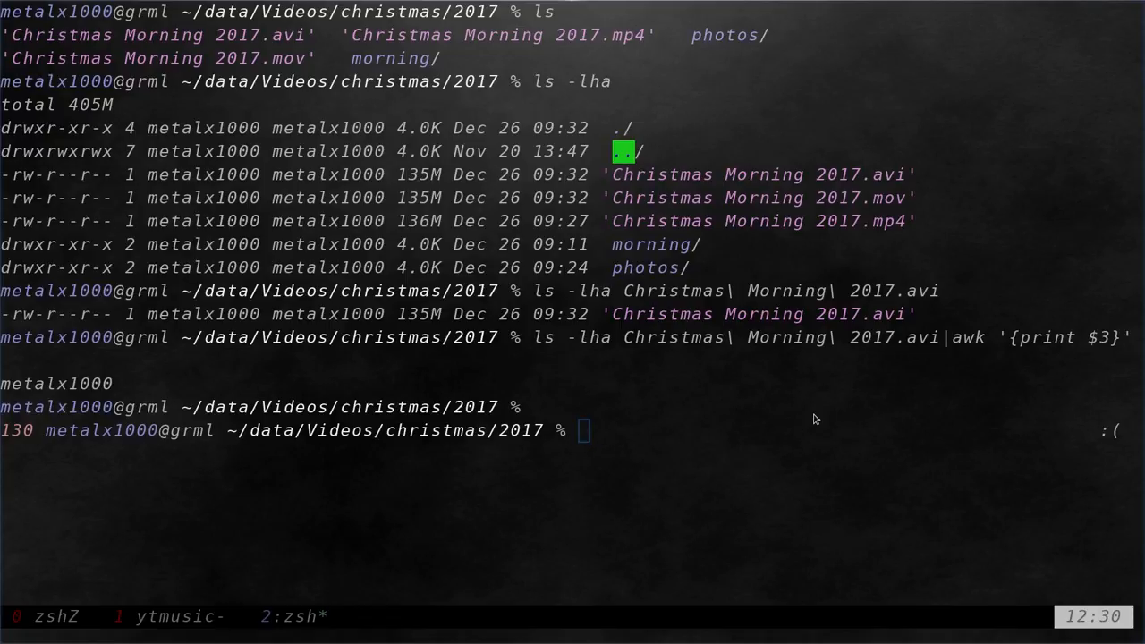
Run stat -c "%U" on Christmas Morning 2017.avi, reporting owner metalx1000.
text(stat)
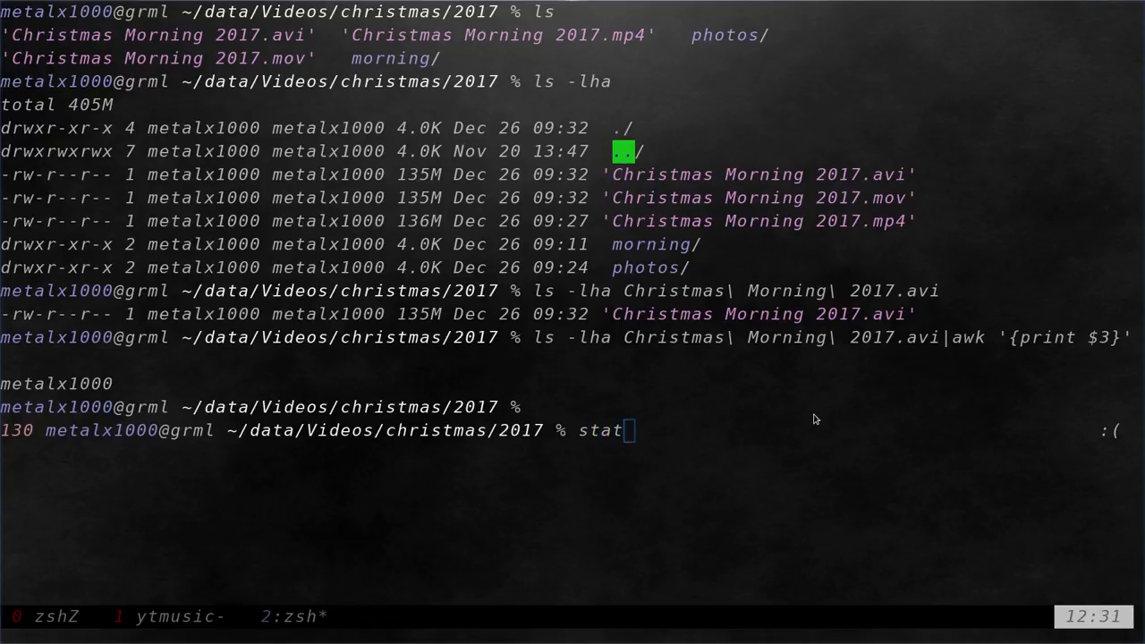
text(-c)
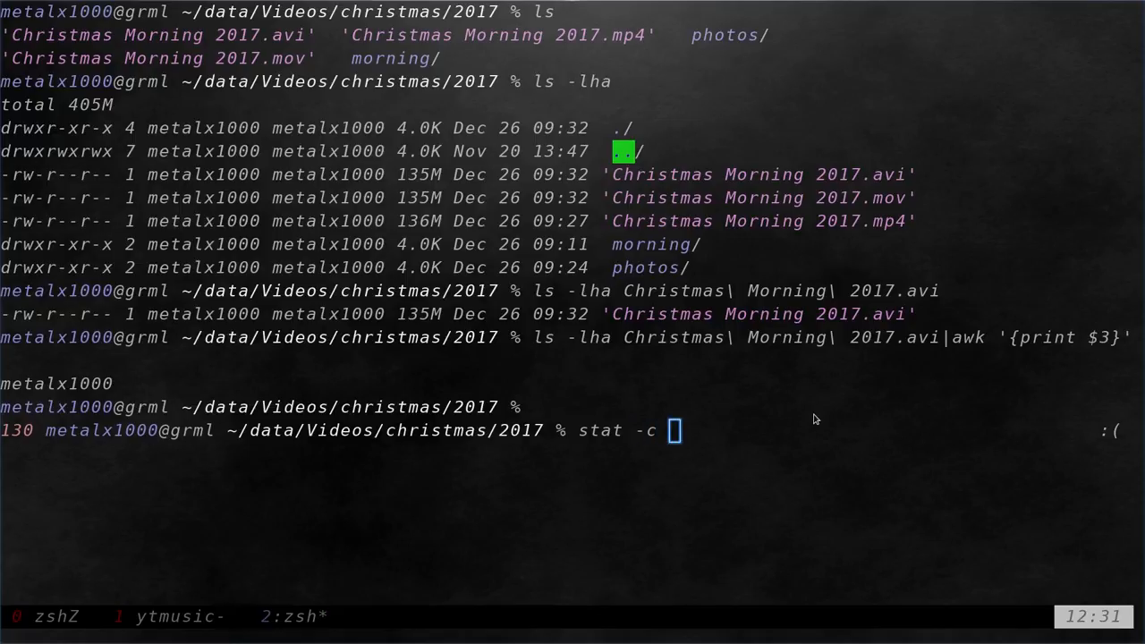
text(")
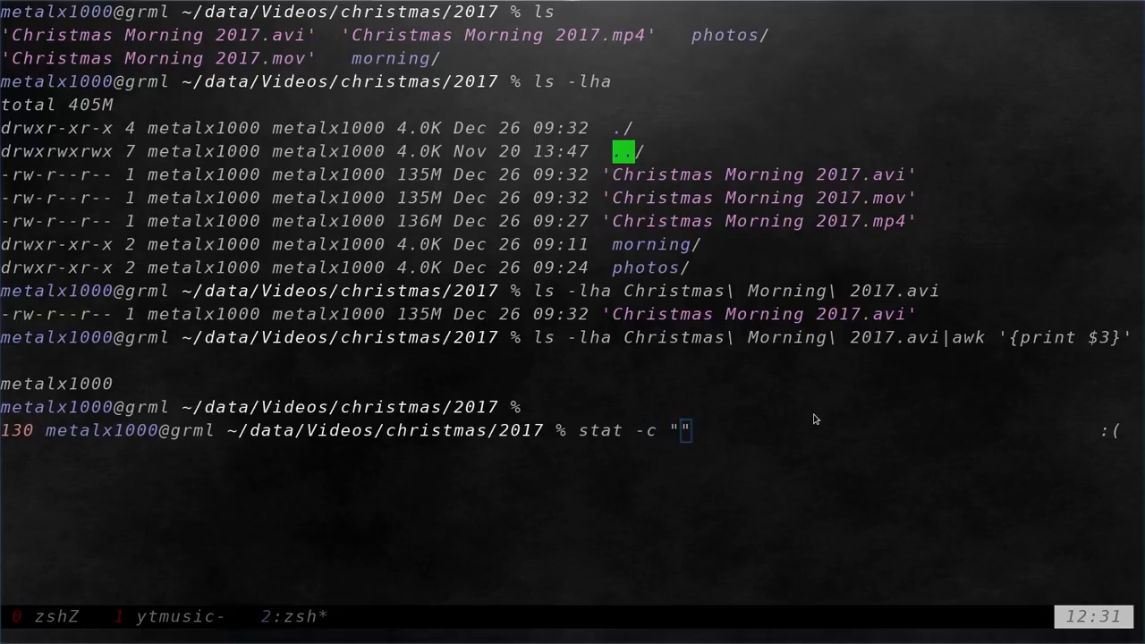
text(%U)
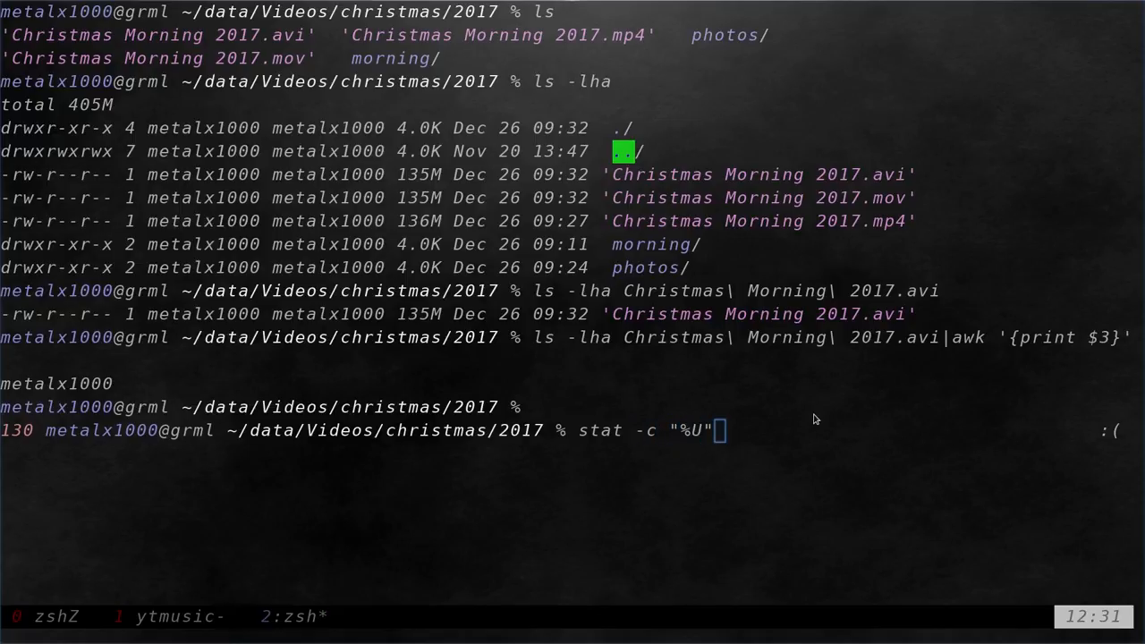
text(c)
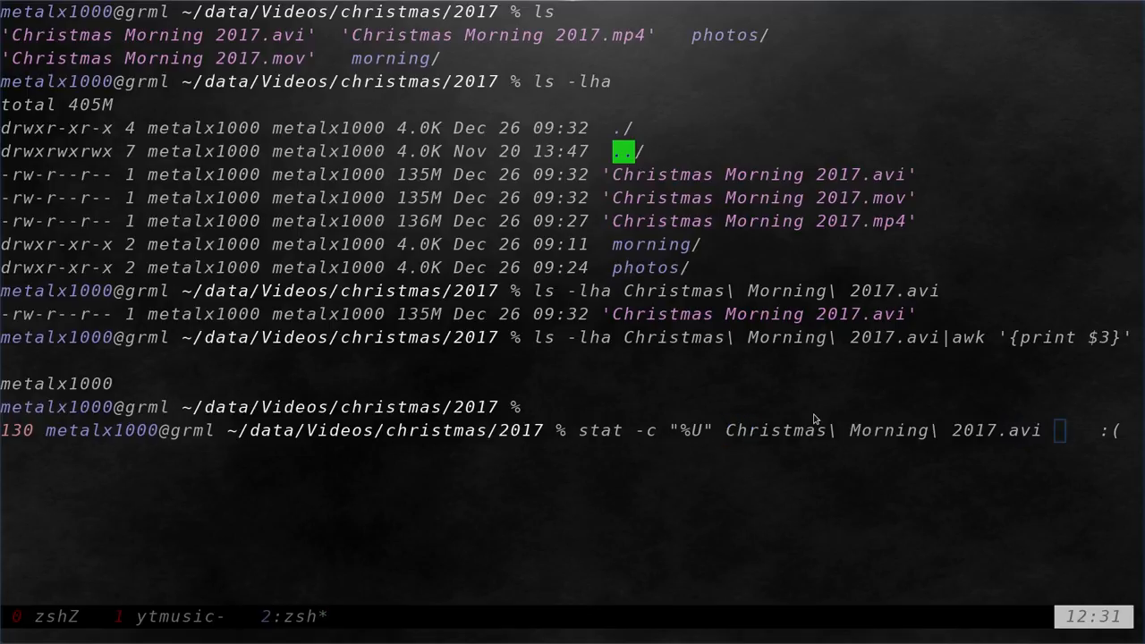
key(Return)
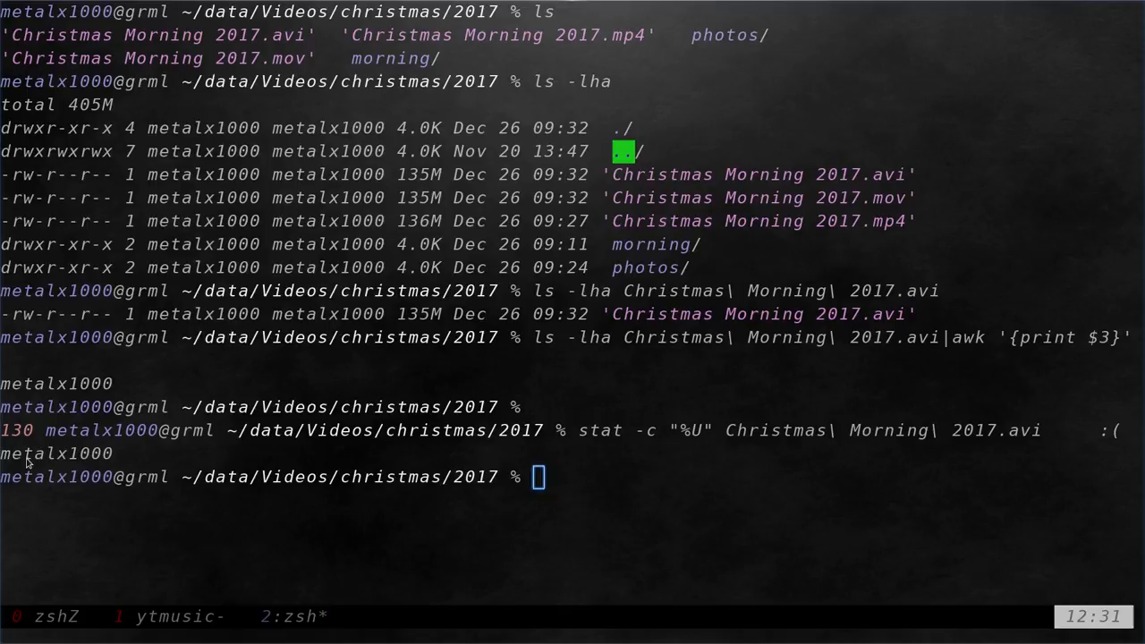
mouse_move(881, 485)
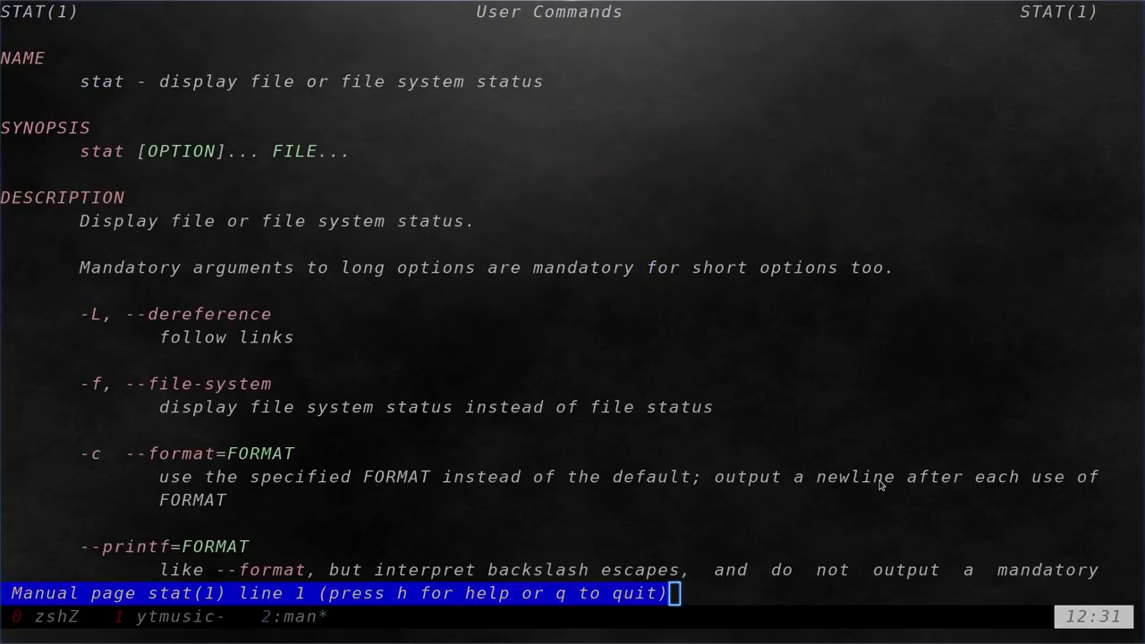
Scroll the stat manual to the access-rights format sequences, then quit it.
scroll(down, 3)
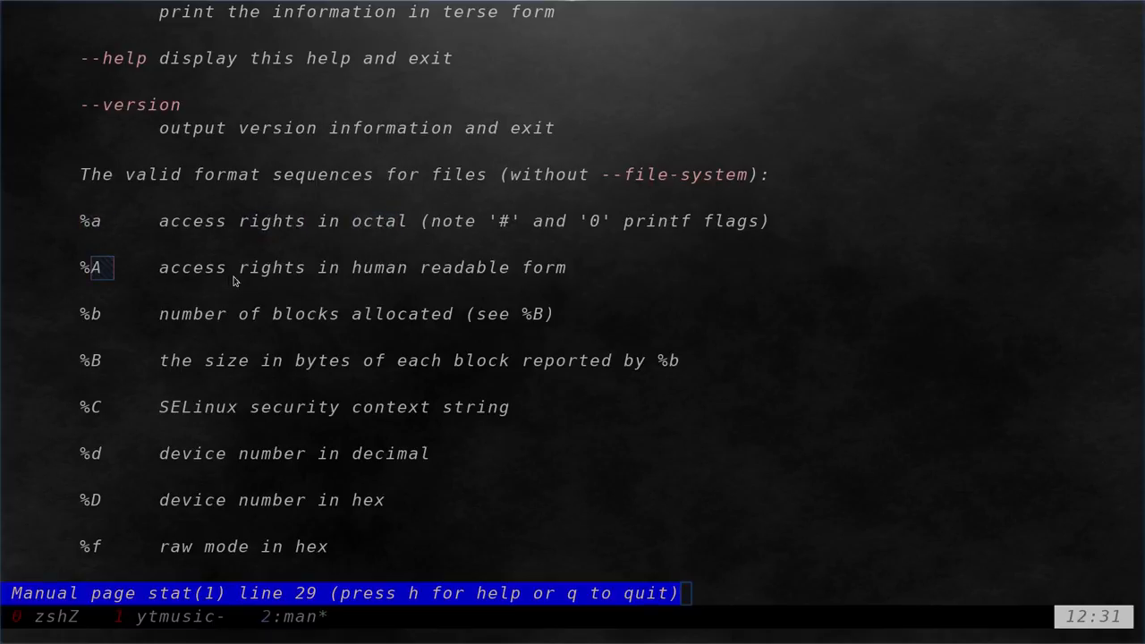
key(q)
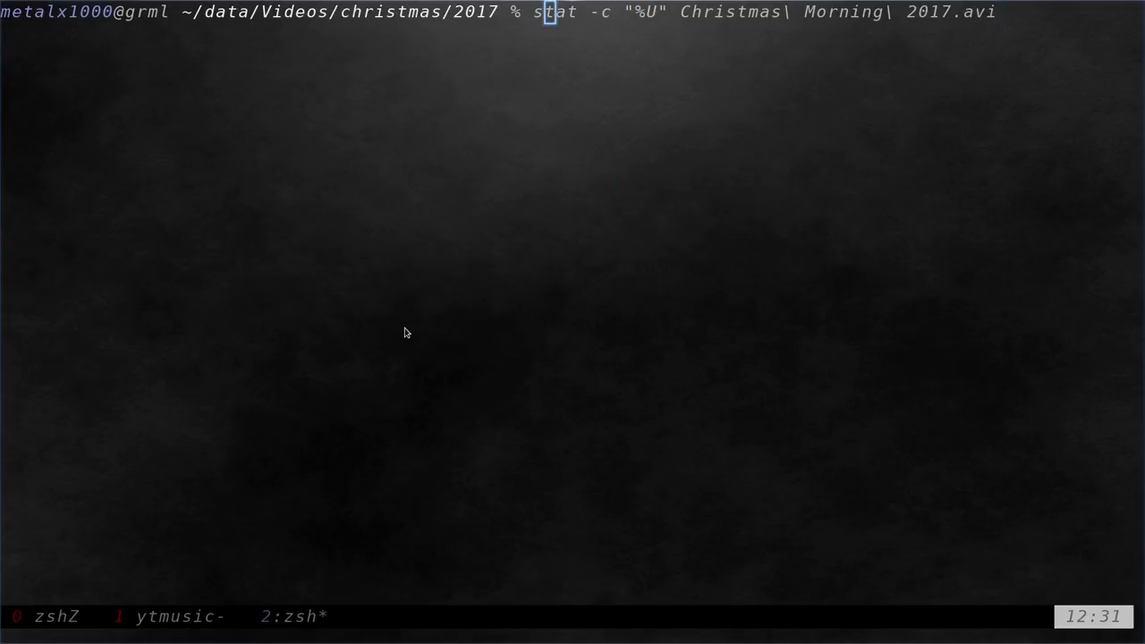
Print the .avi file's permissions with %a as 644 and with %A as -rw-r--r--.
text(a)
key(Return)
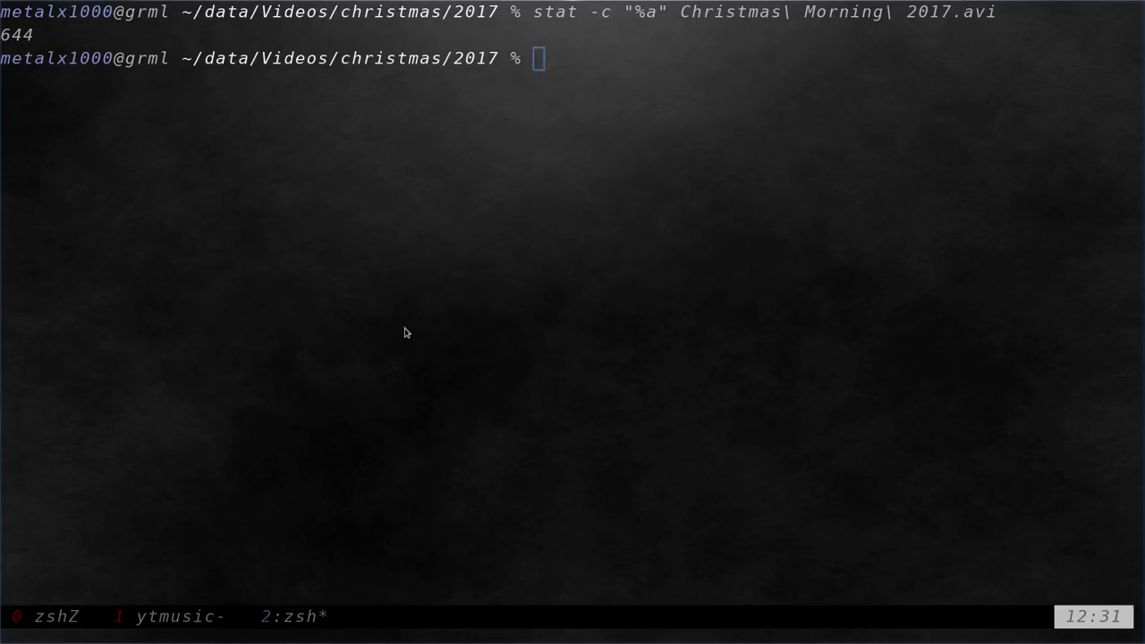
key(Up)
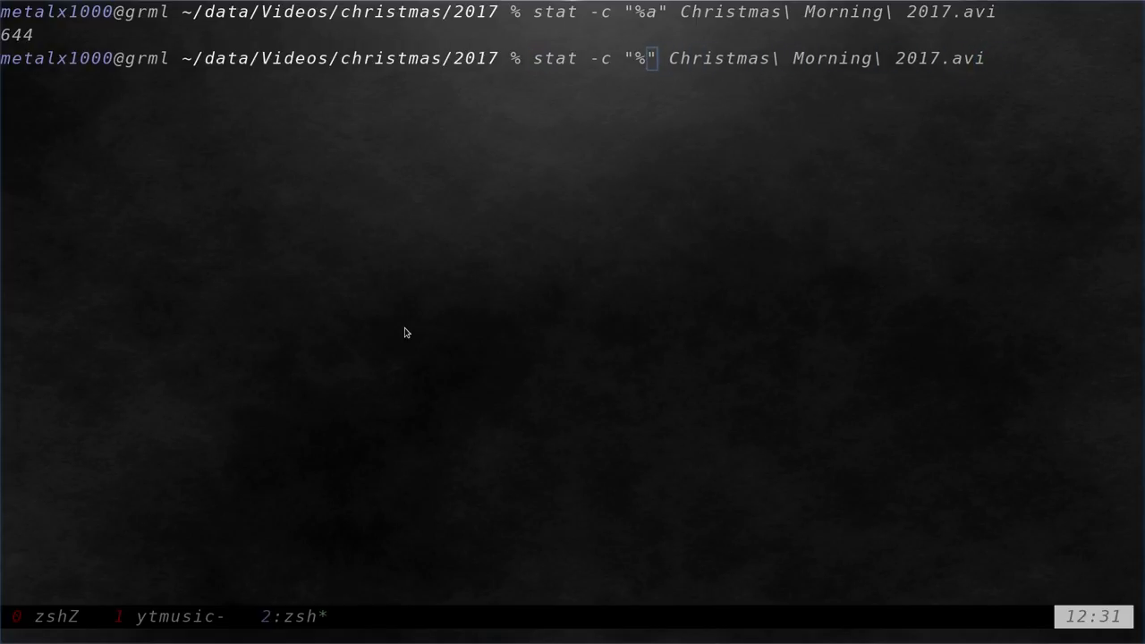
text(A)
key(Return)
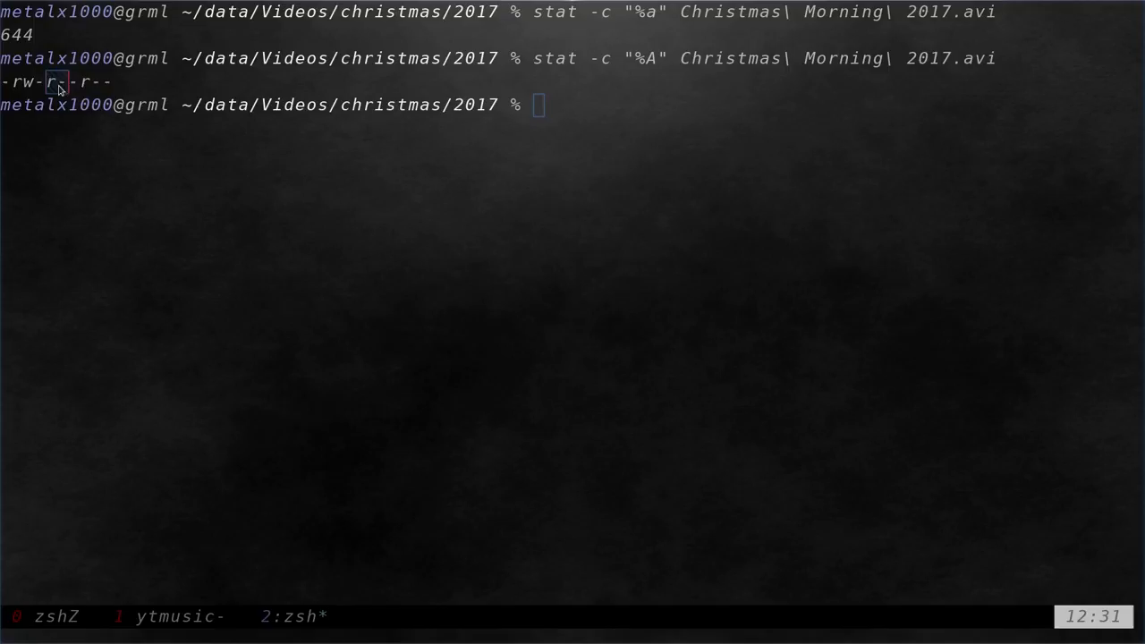
mouse_move(410, 295)
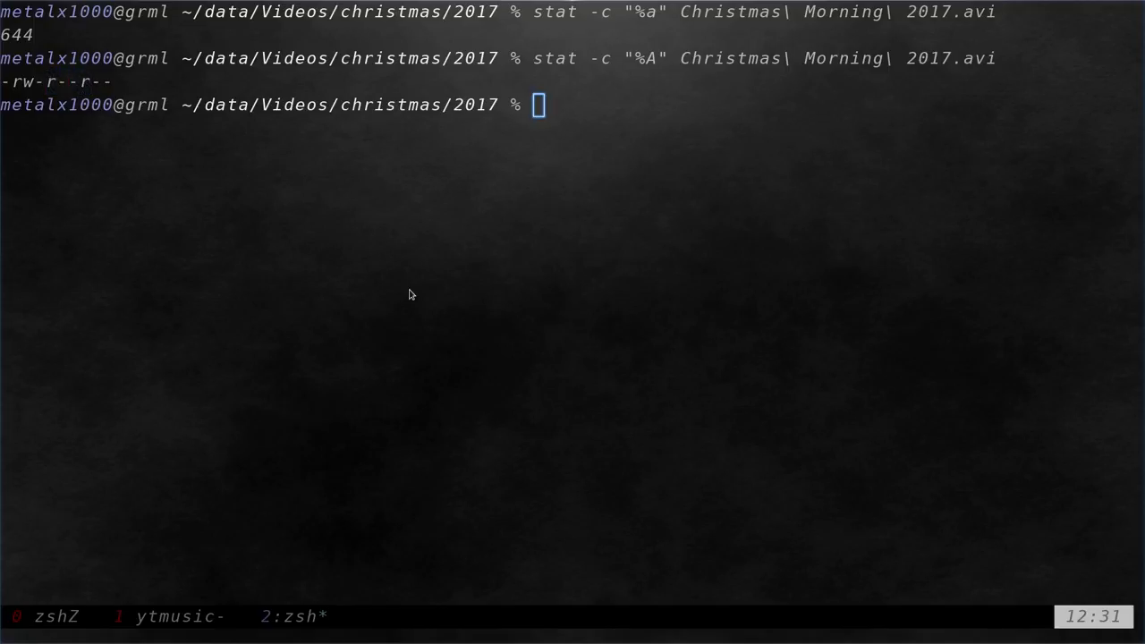
Print the .avi file's owner together with its readable permissions by adding %U.
key(Up)
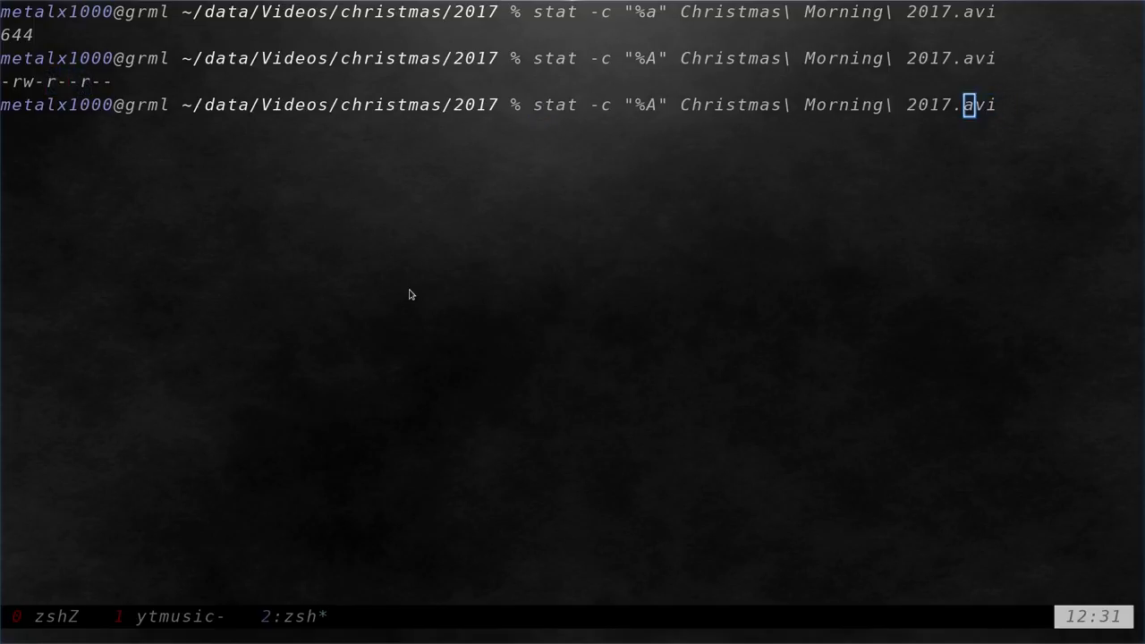
key(Left)
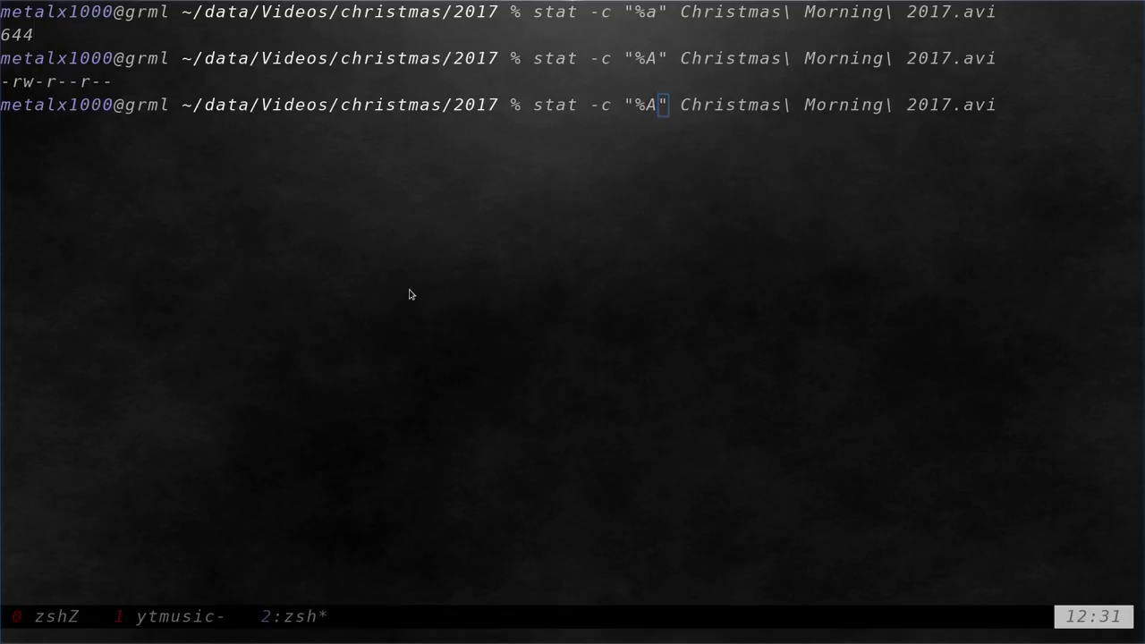
key(Left)
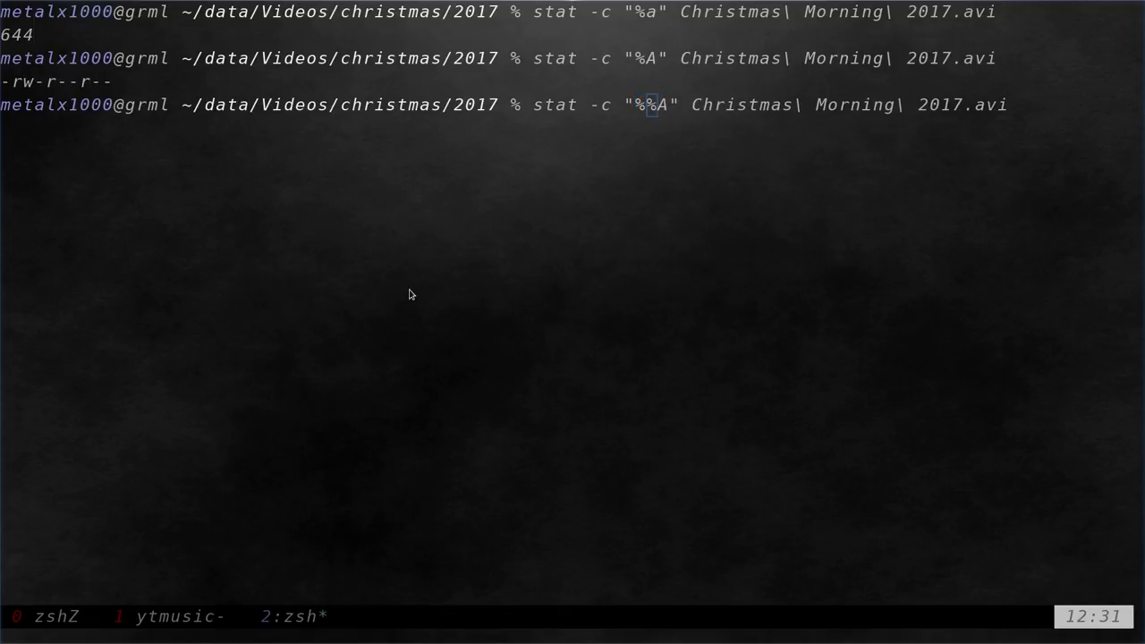
text(%U)
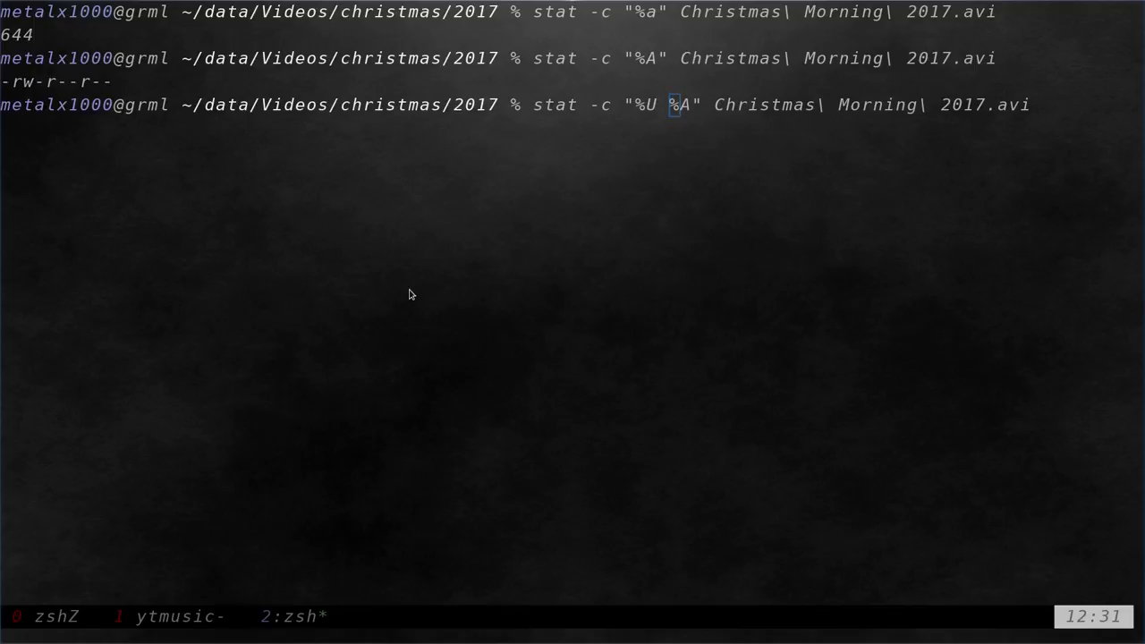
key(Return)
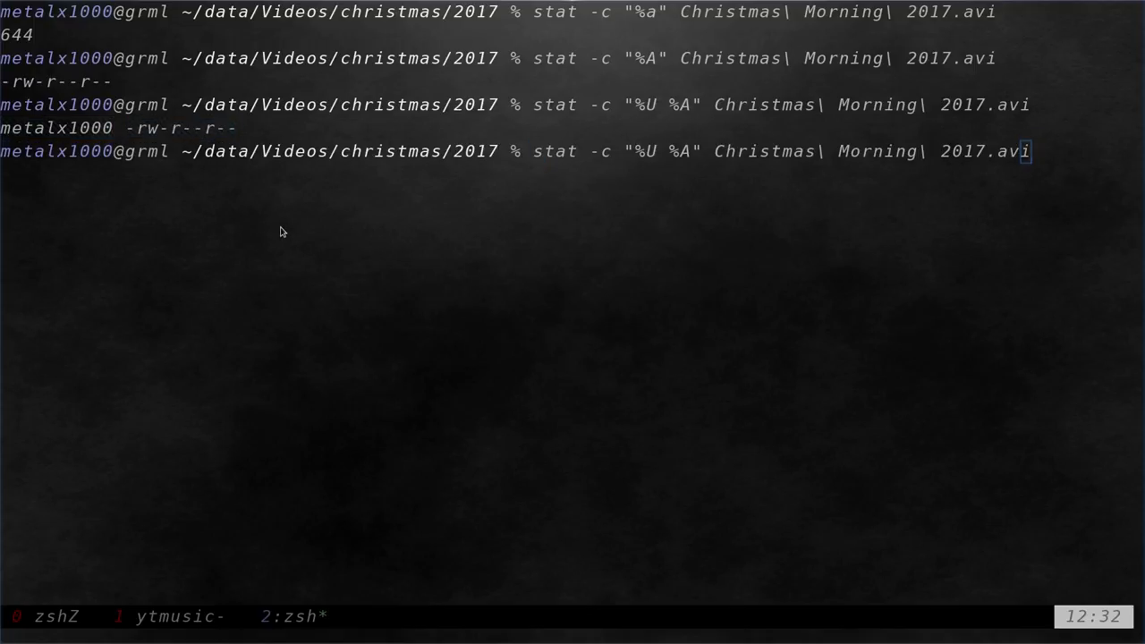
Print readable permissions with the octal mode, then with owner metalx1000.
key(Left)
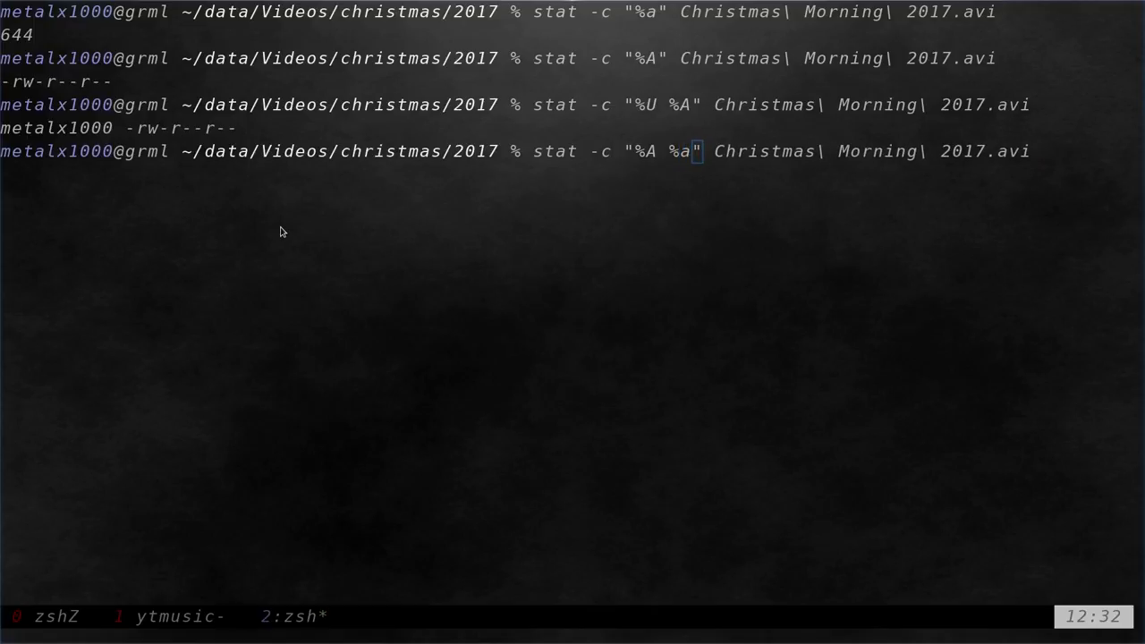
key(Return)
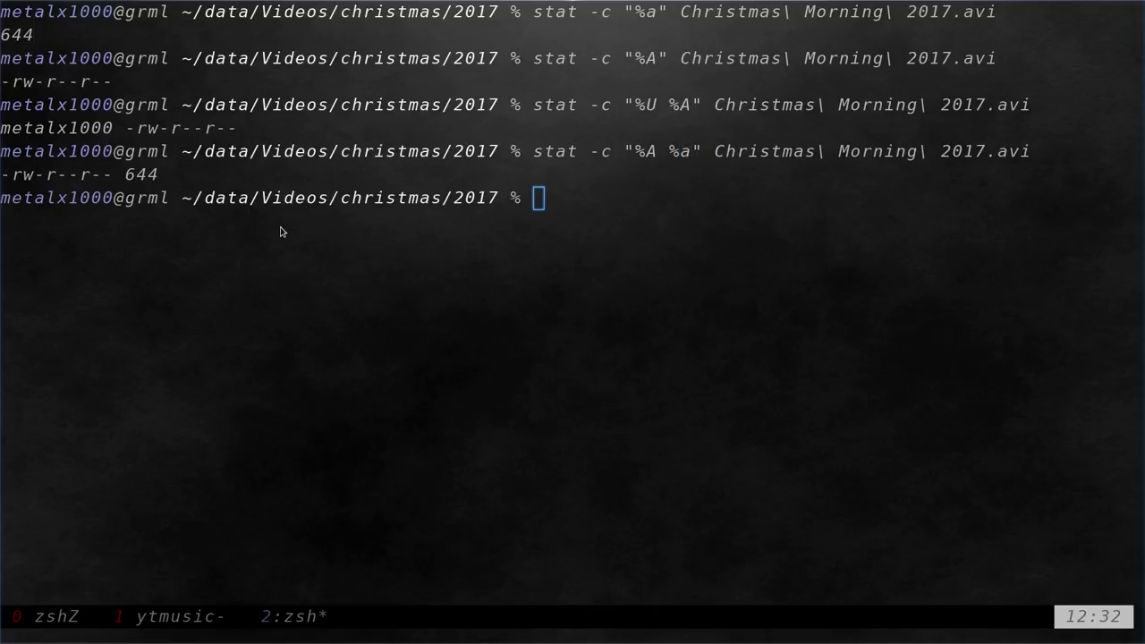
key(Up)
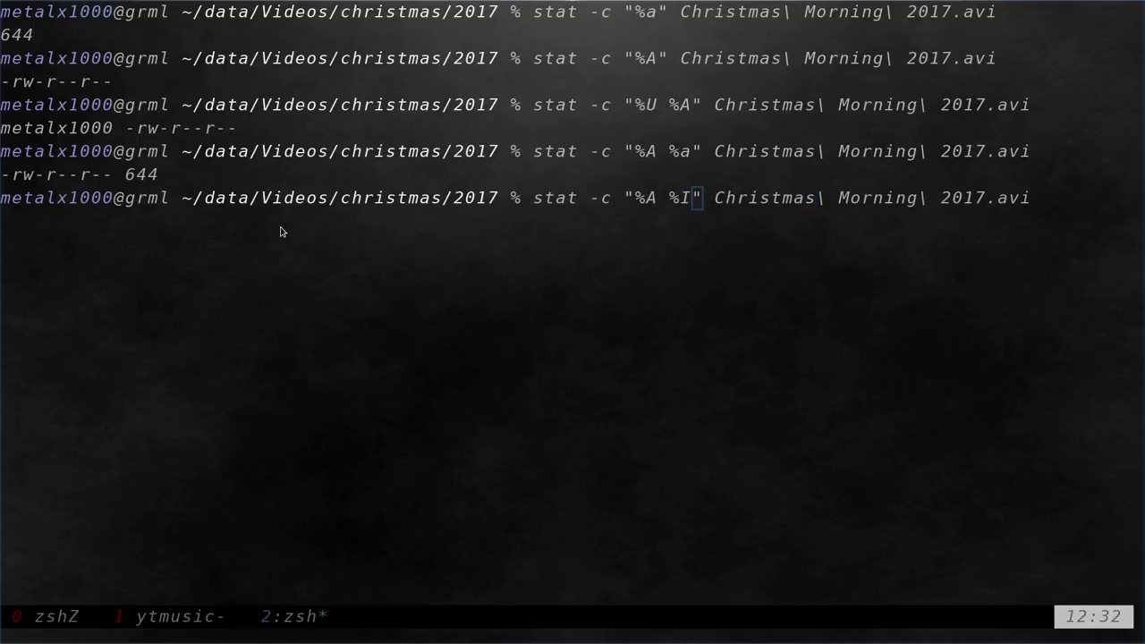
text(U)
key(Return)
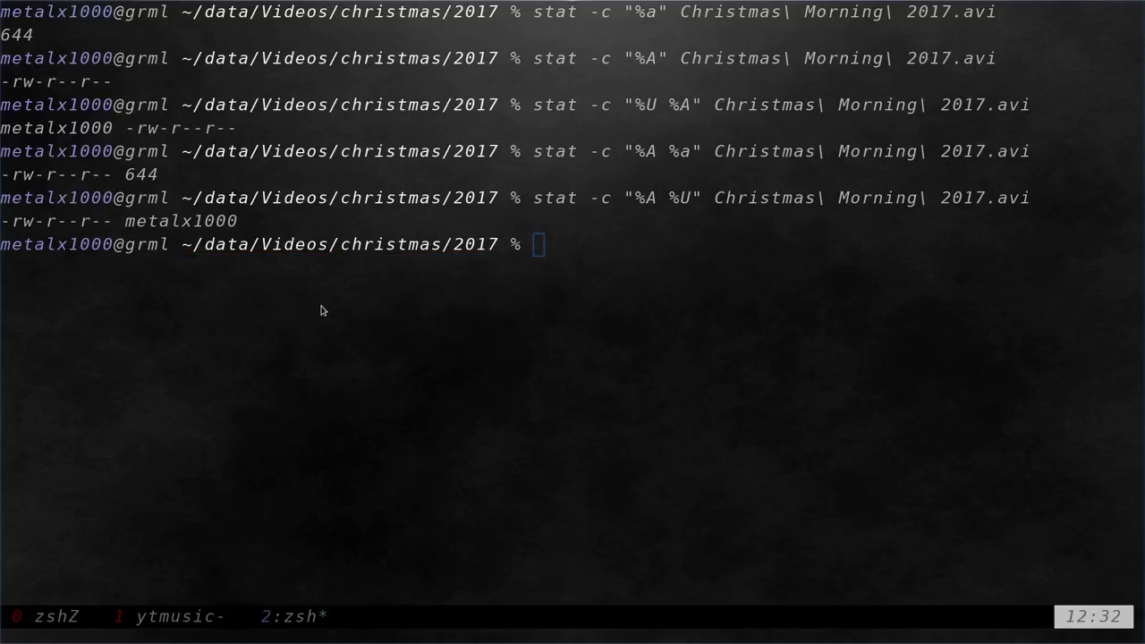
Reopen man stat, scroll through format sequences such as %n and %N, then quit.
text(man sta)
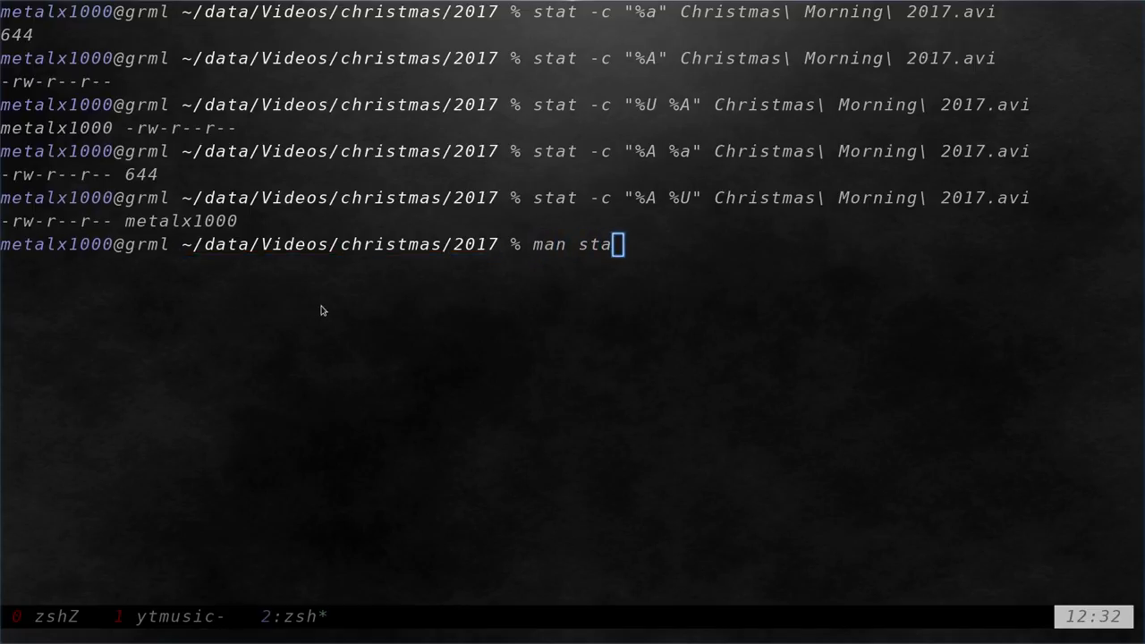
key(Return)
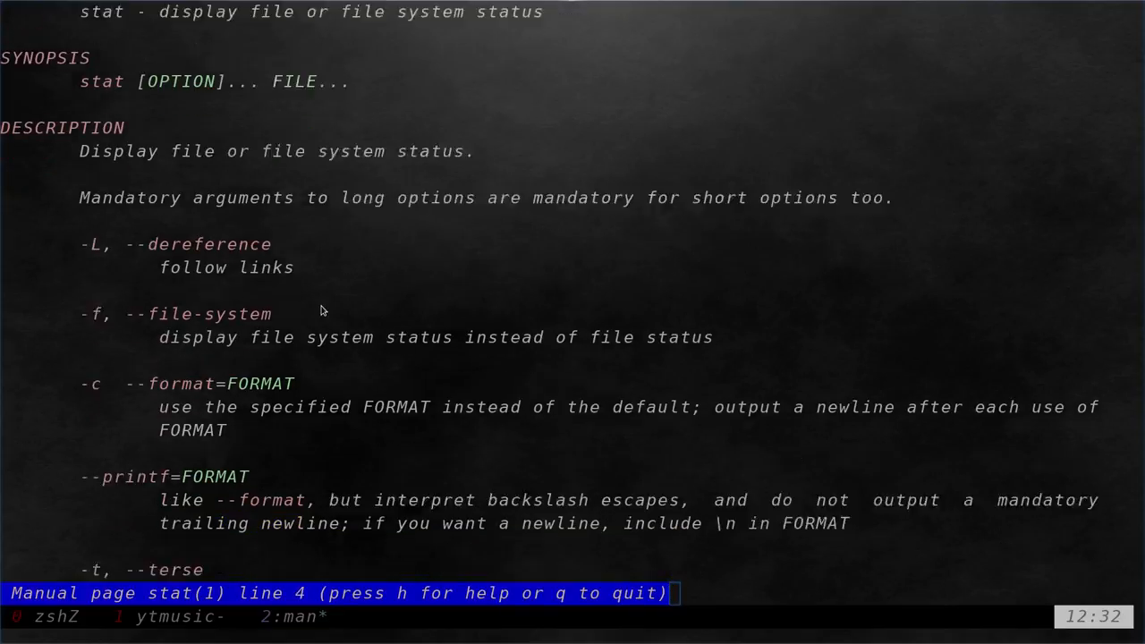
scroll(down, 3)
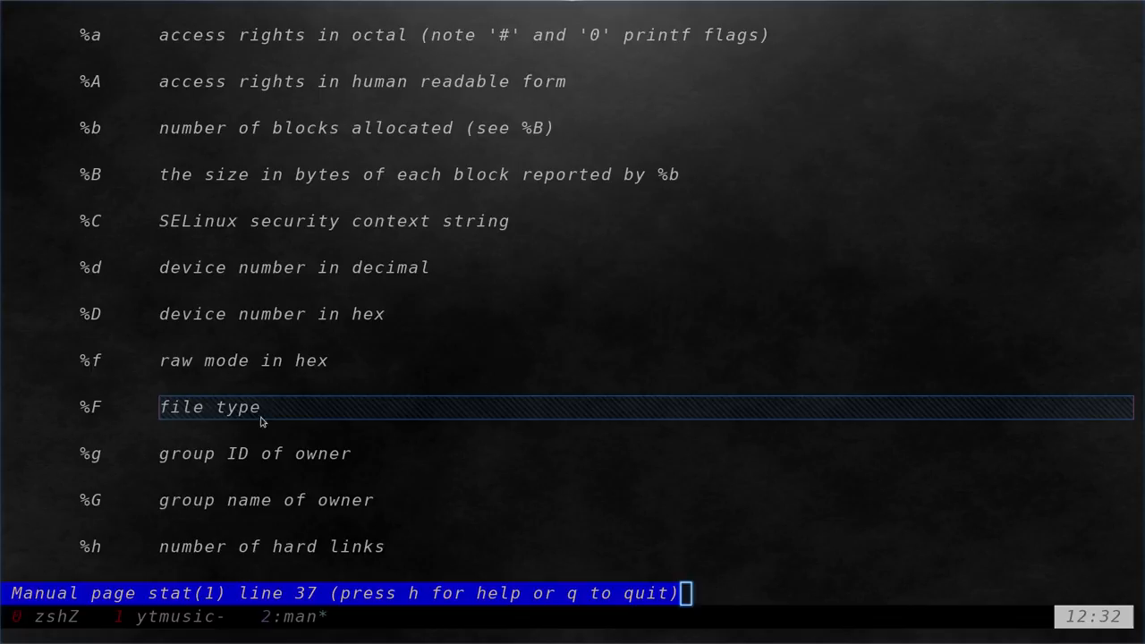
mouse_move(177, 212)
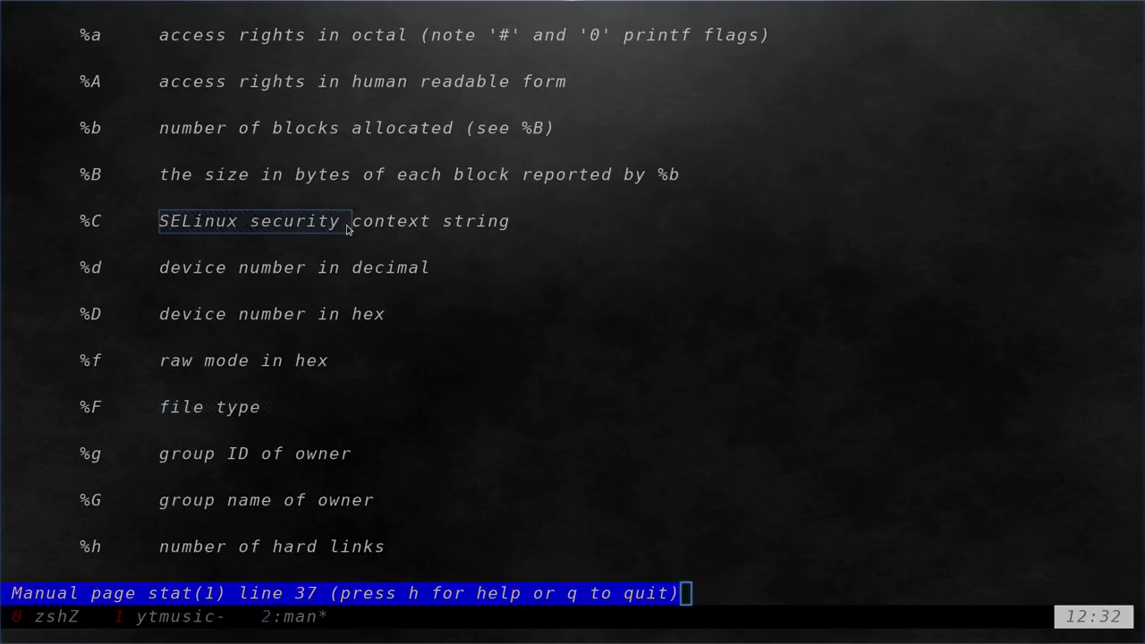
scroll(down, 3)
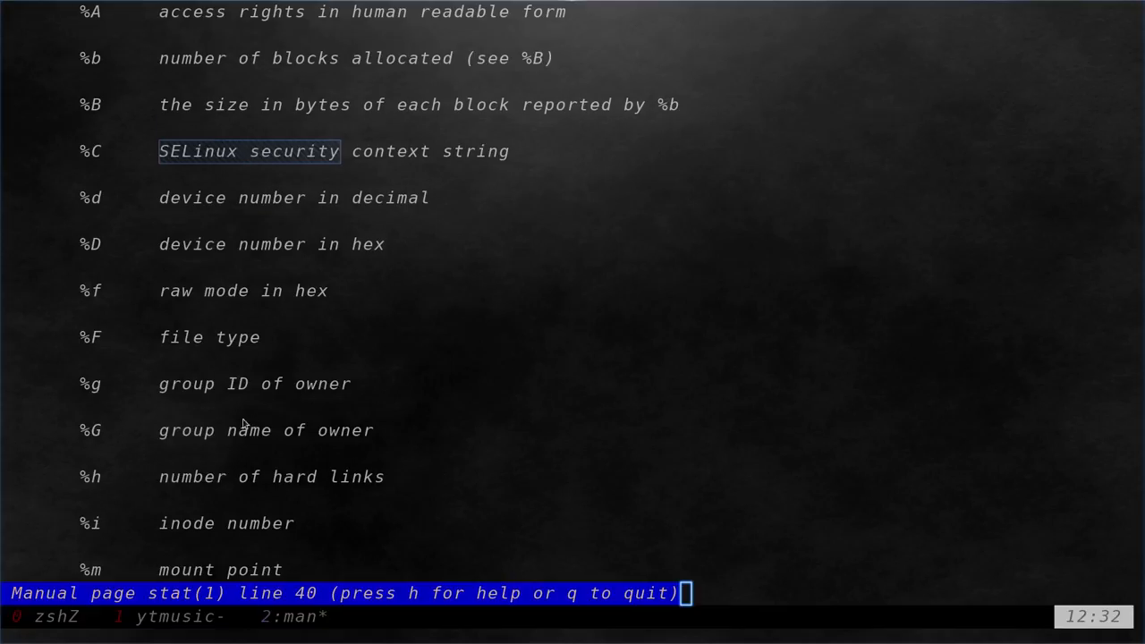
scroll(down, 3)
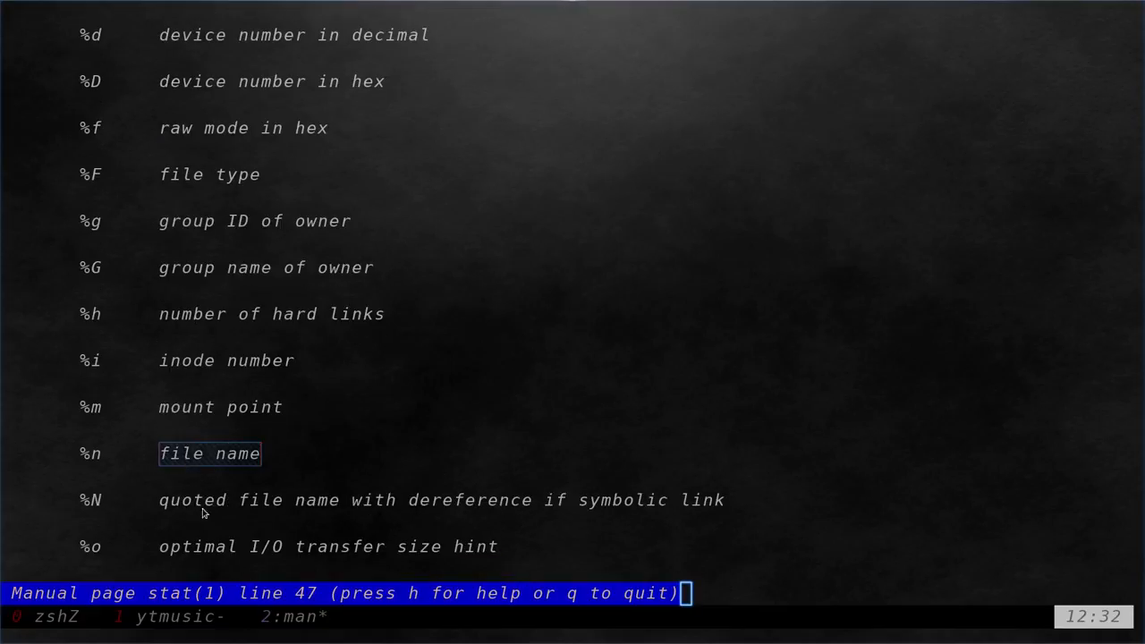
scroll(down, 3)
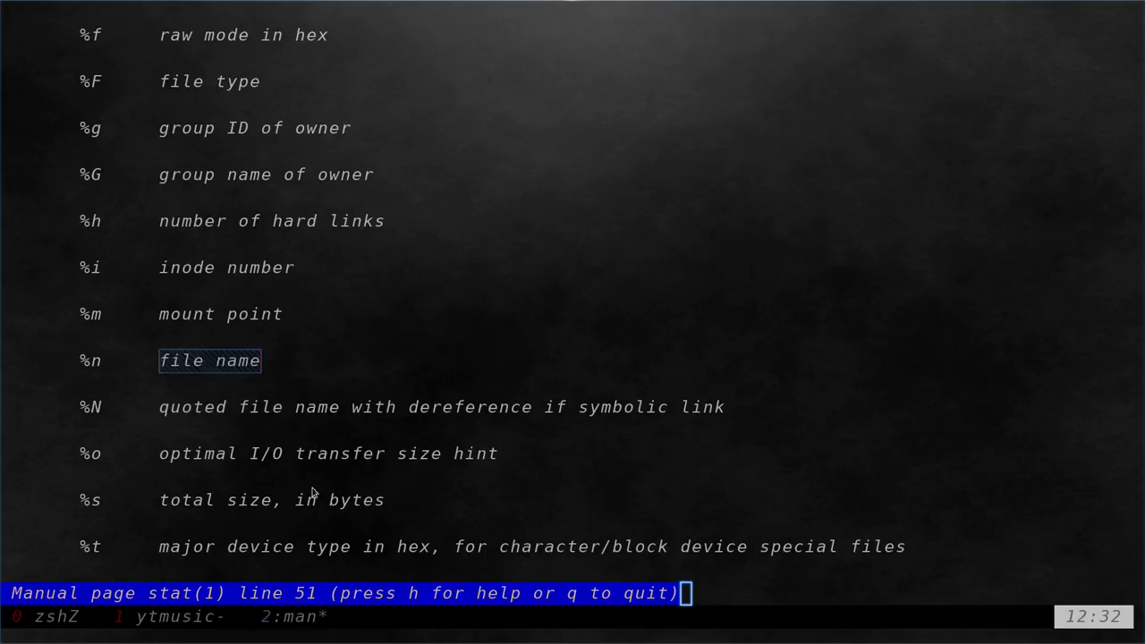
scroll(down, 3)
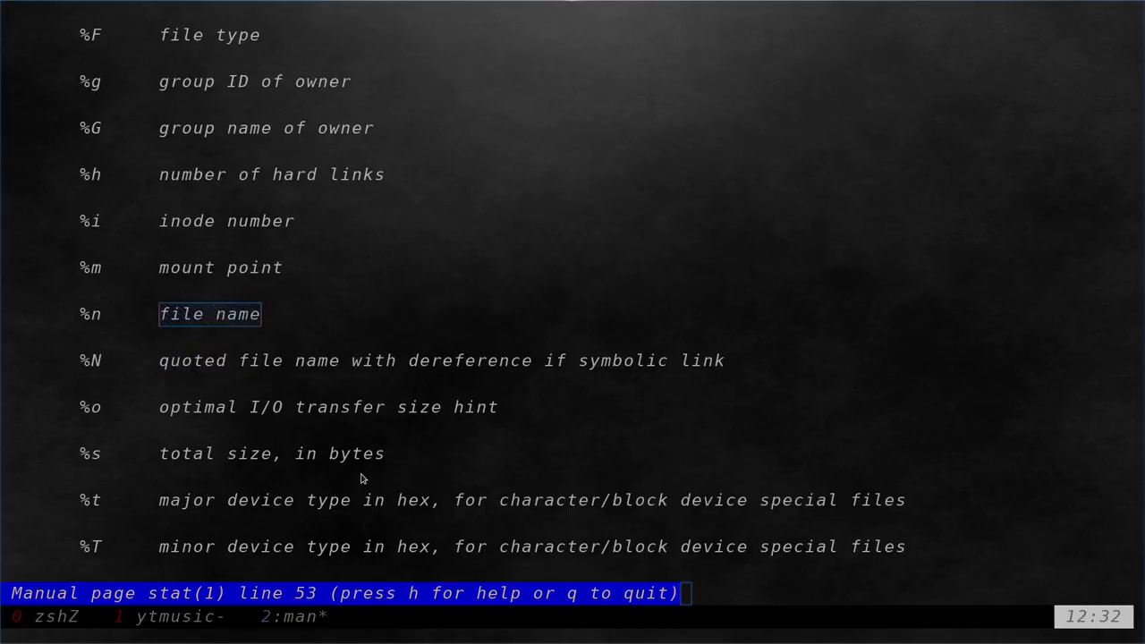
mouse_move(350, 378)
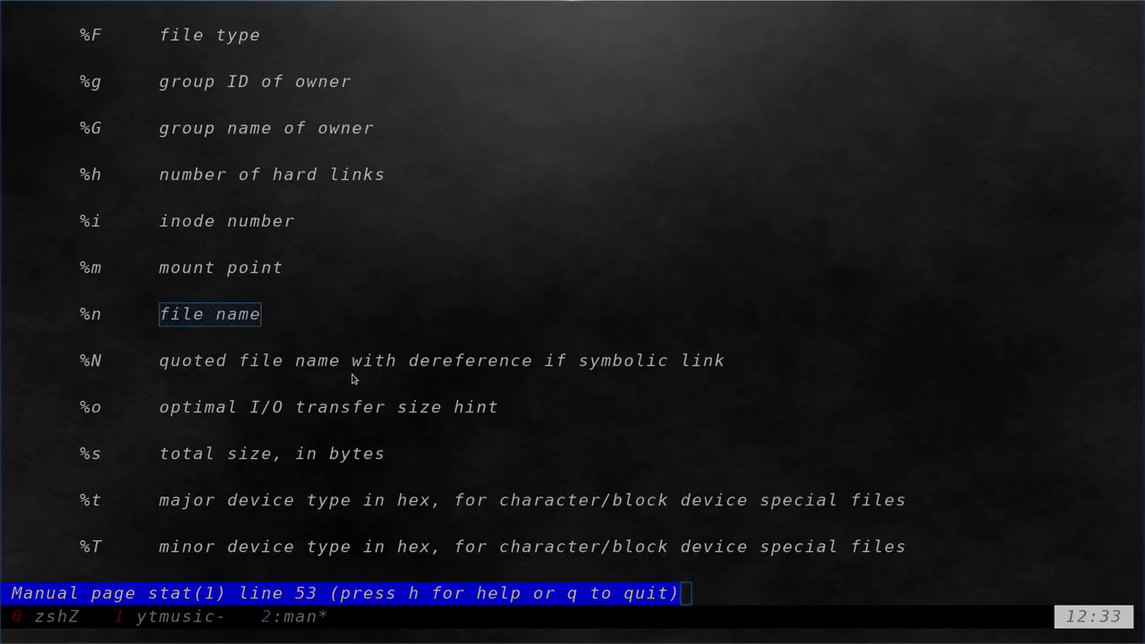
scroll(down, 3)
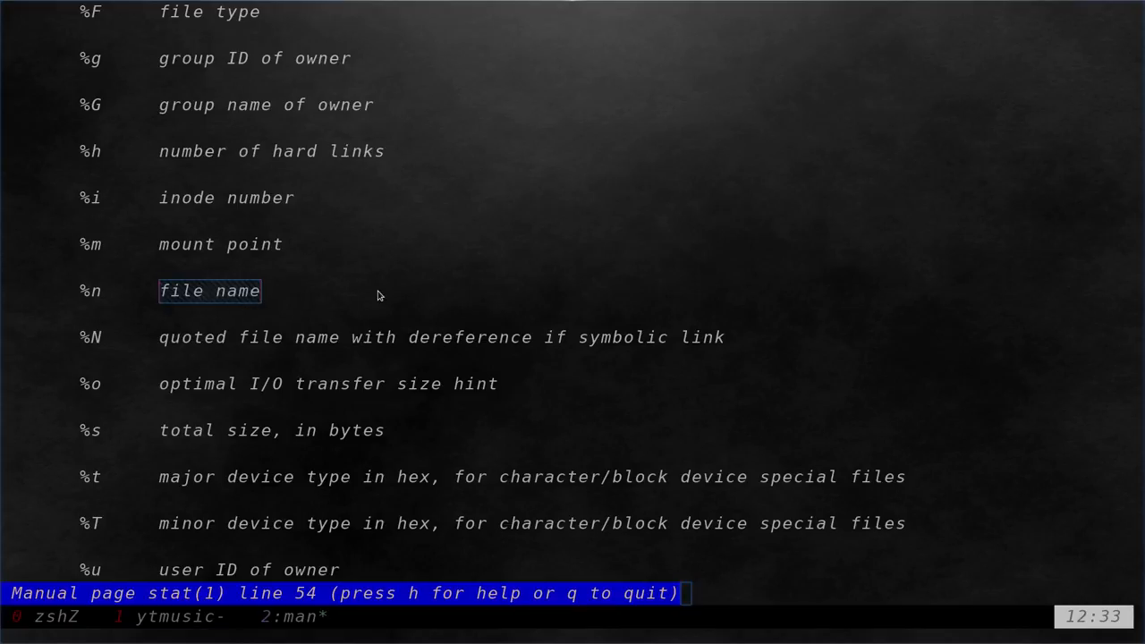
mouse_move(299, 306)
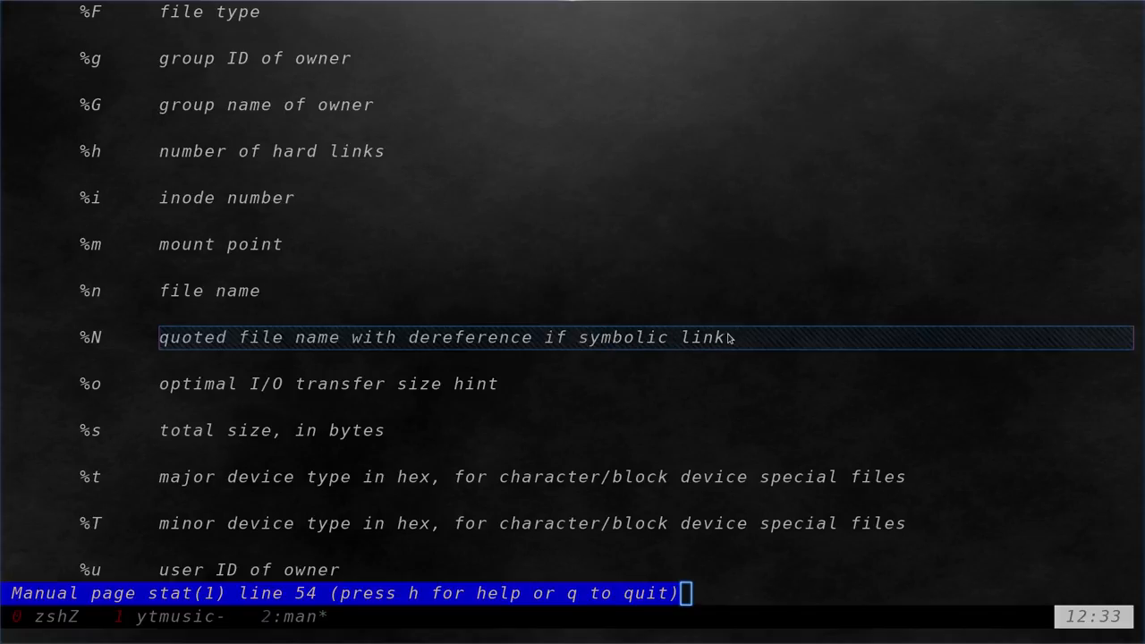
key(q)
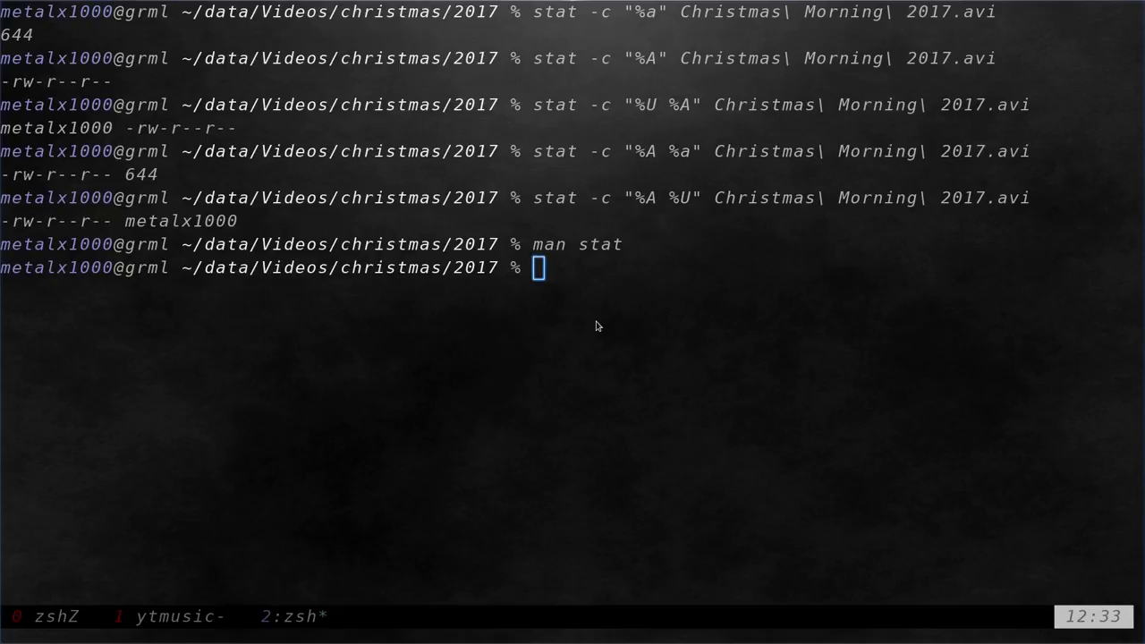
Show with stat -c "%N" that ~/www/media links to /media/metalx1000/DATA/media.
text(stat)
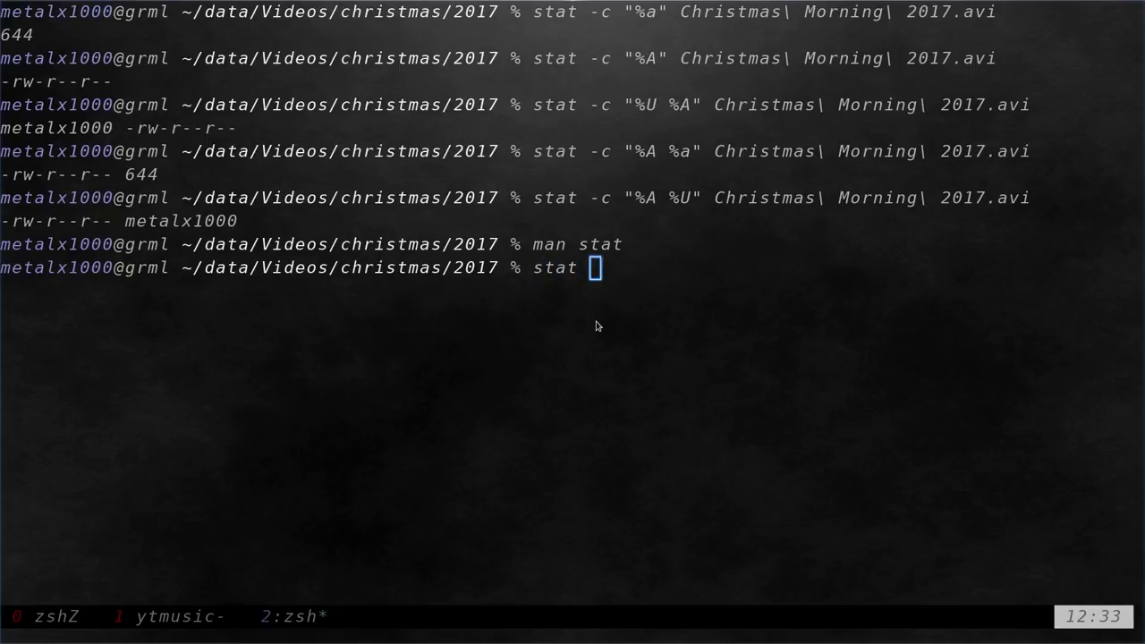
text(-c "")
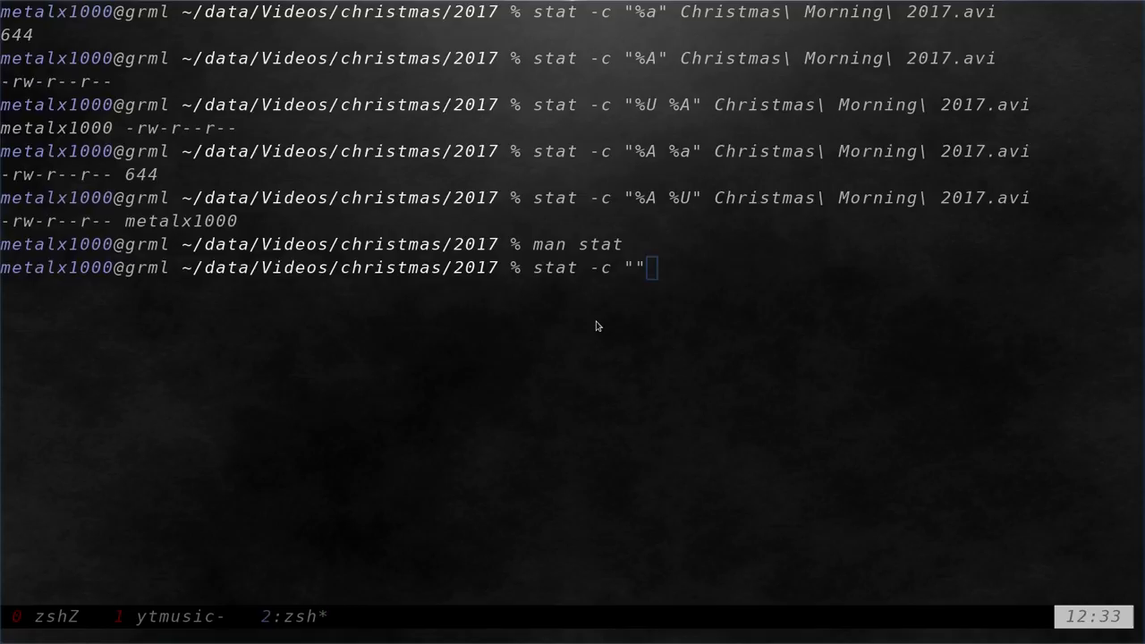
text(%N)
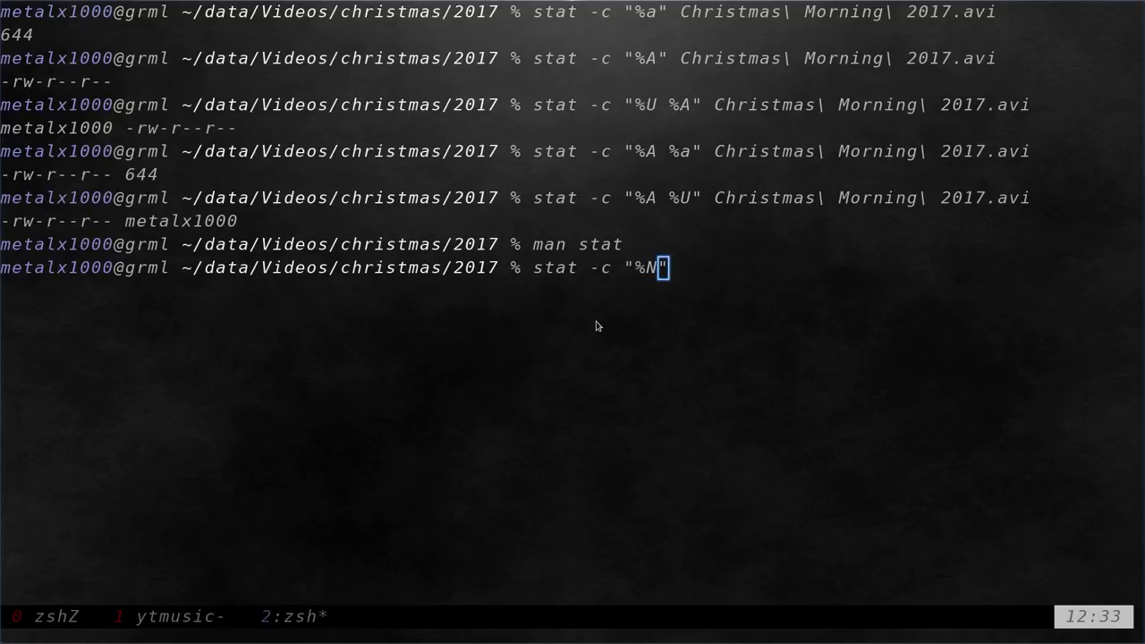
text(")
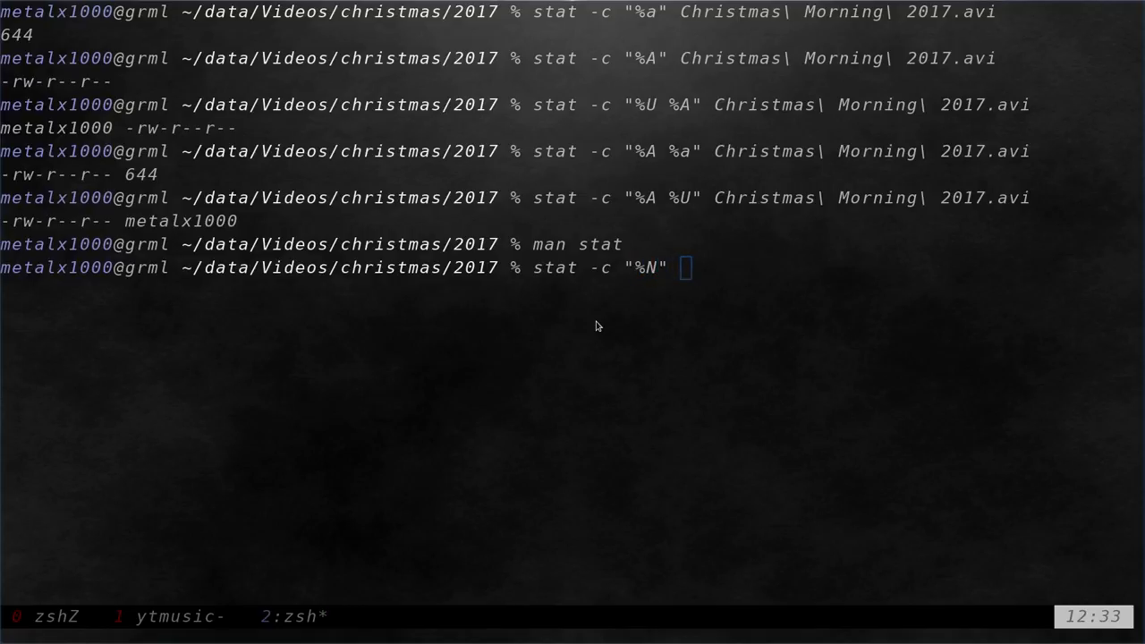
text(~/www)
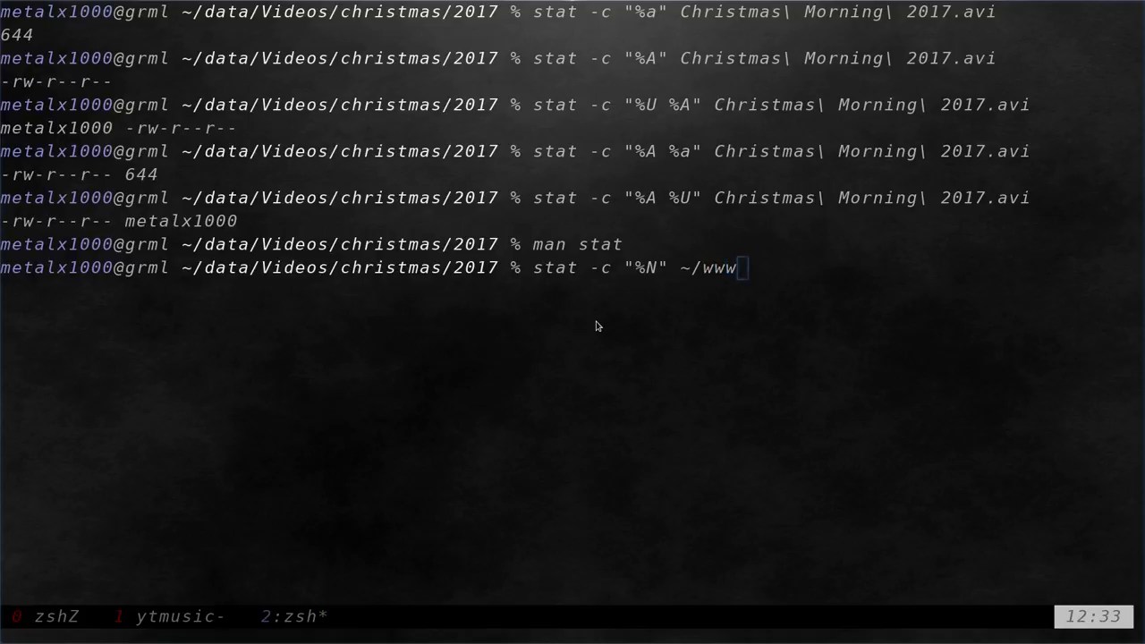
text(/m)
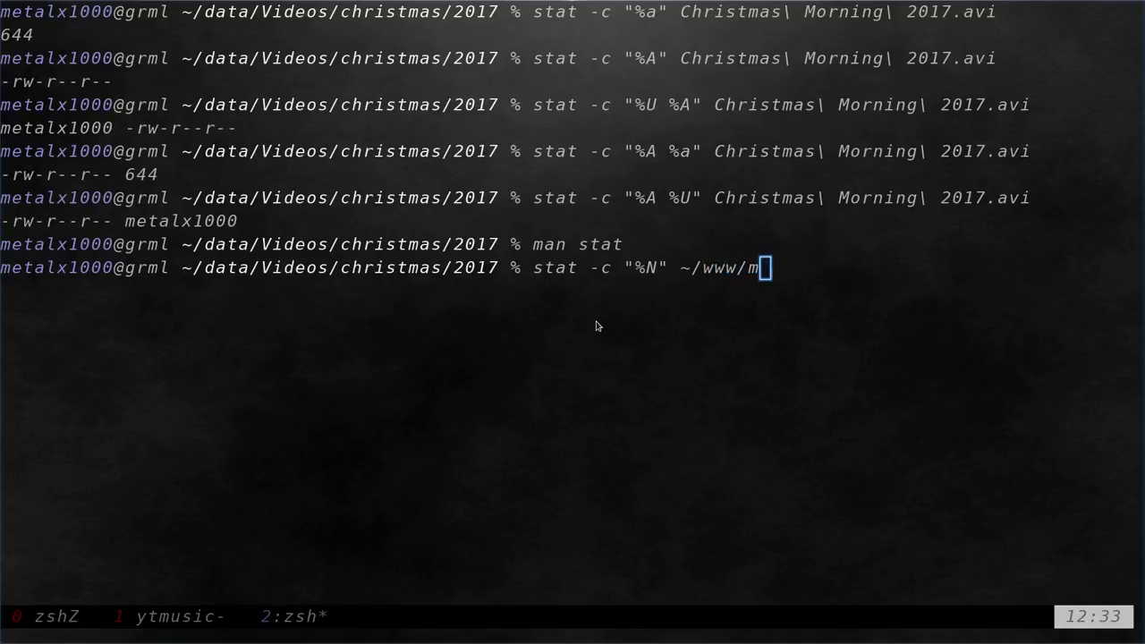
text(edia/)
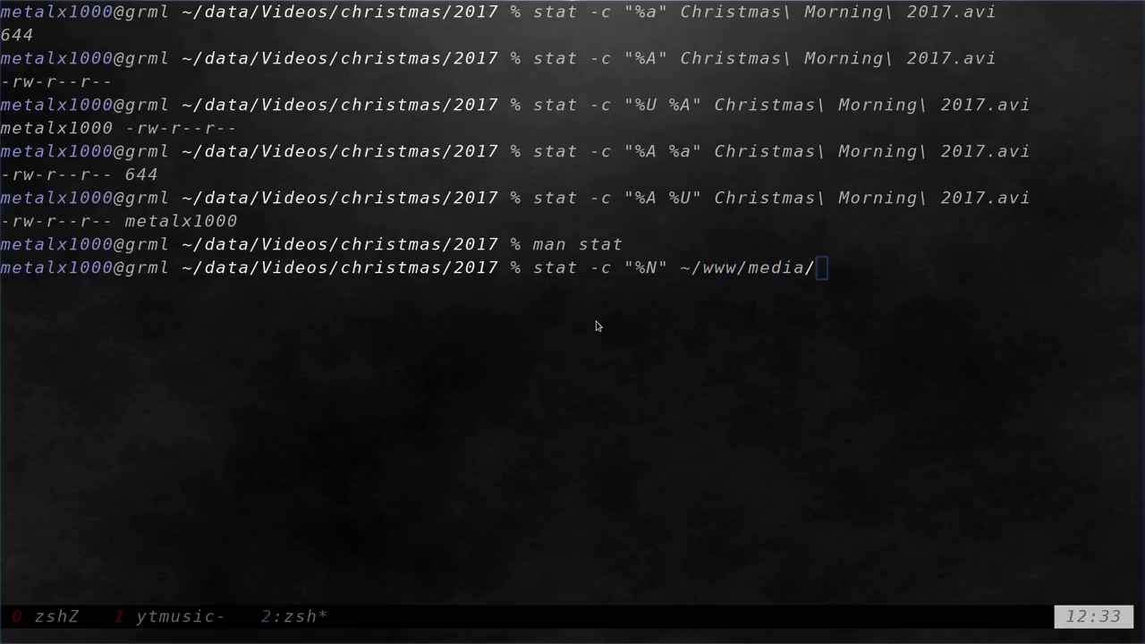
key(Return)
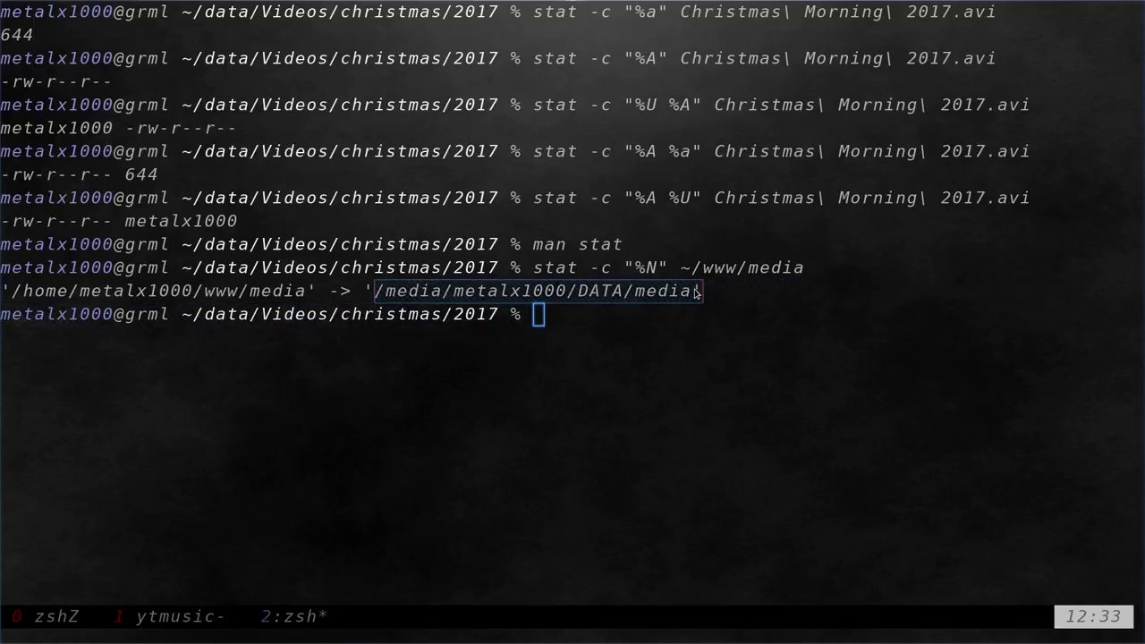
mouse_move(695, 405)
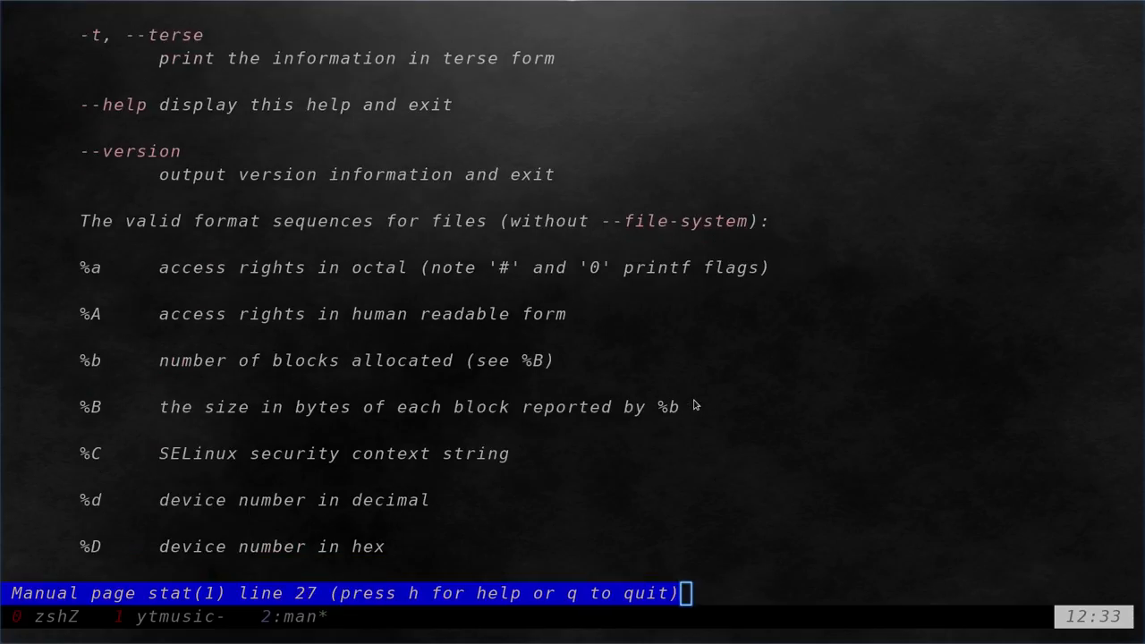
Scroll the stat manual down to its copyright section and quit.
scroll(down, 3)
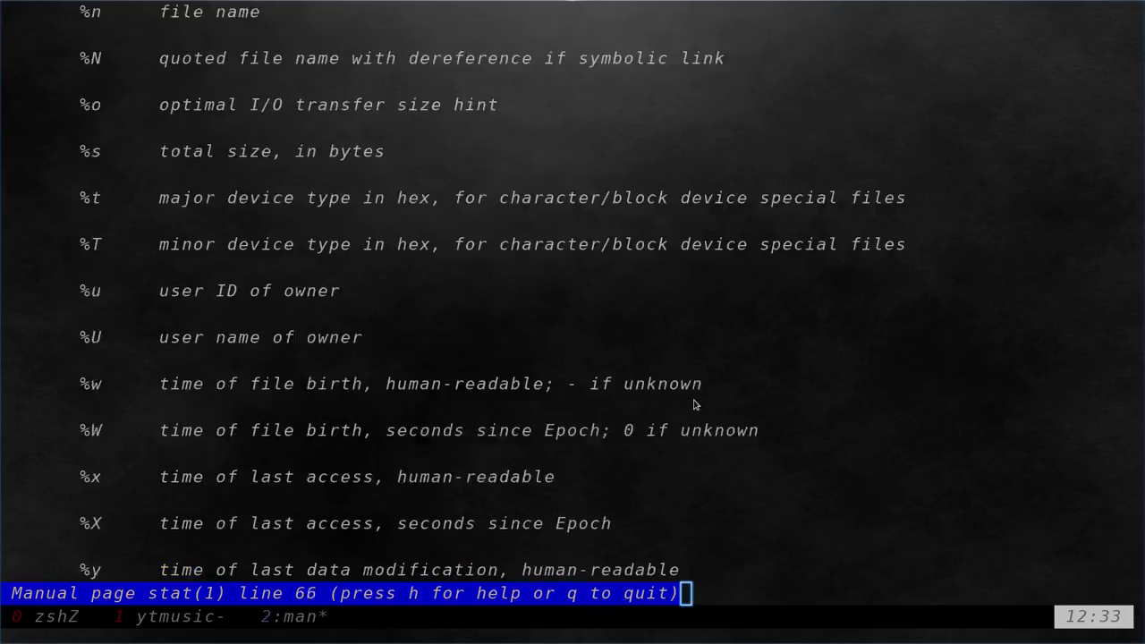
scroll(down, 3)
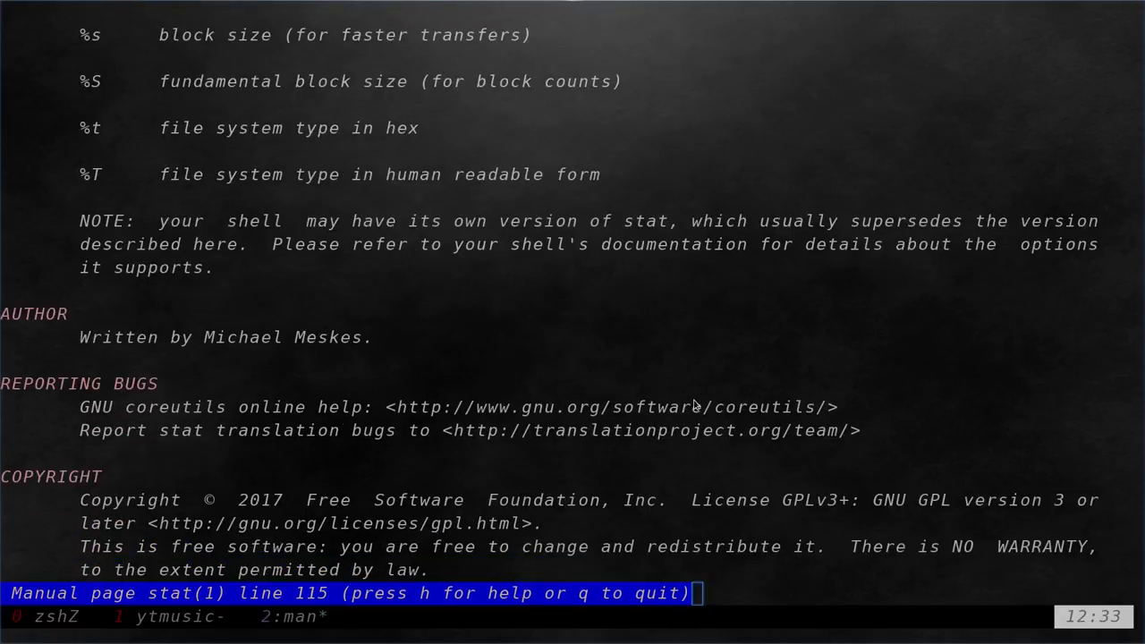
key(q)
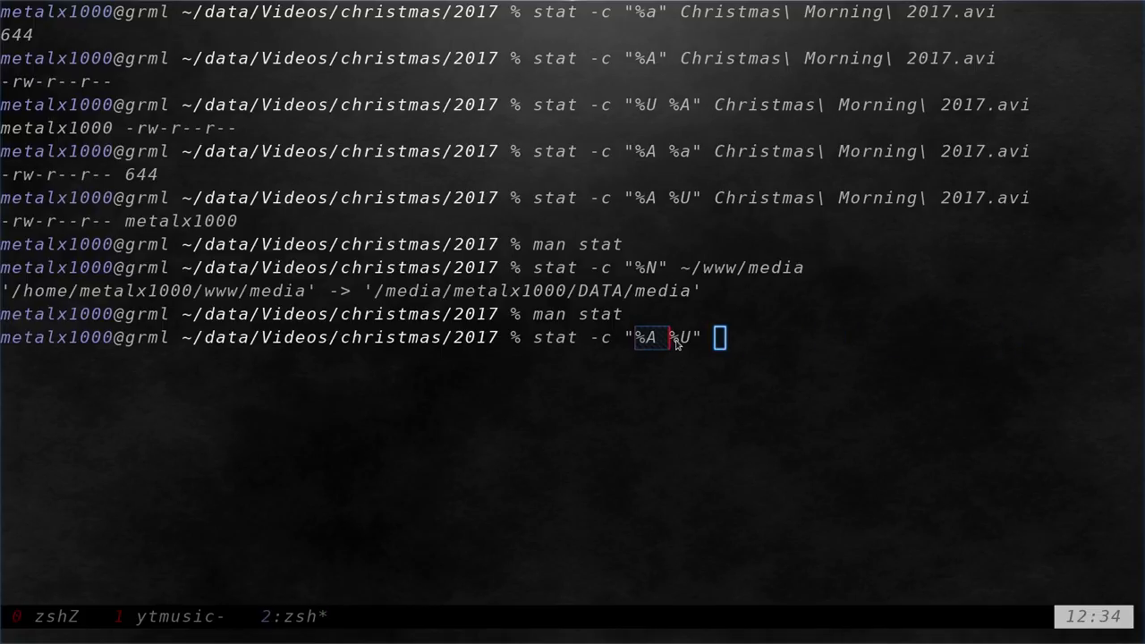
Run stat -c "%A %U" on * to show permissions and owner metalx1000 for all items.
text(*)
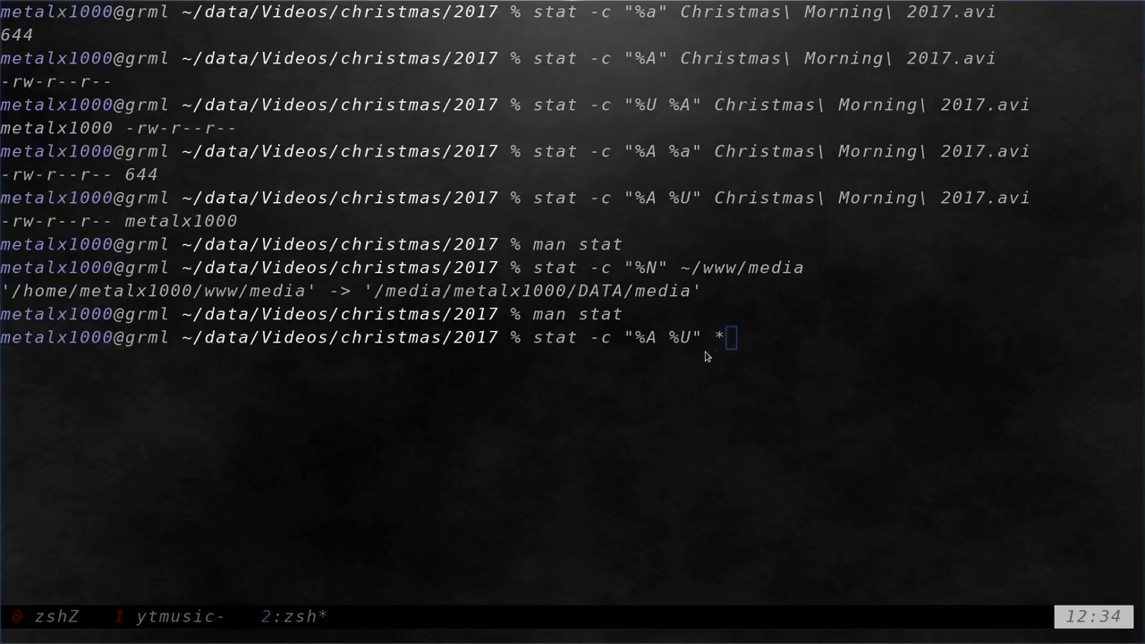
key(Return)
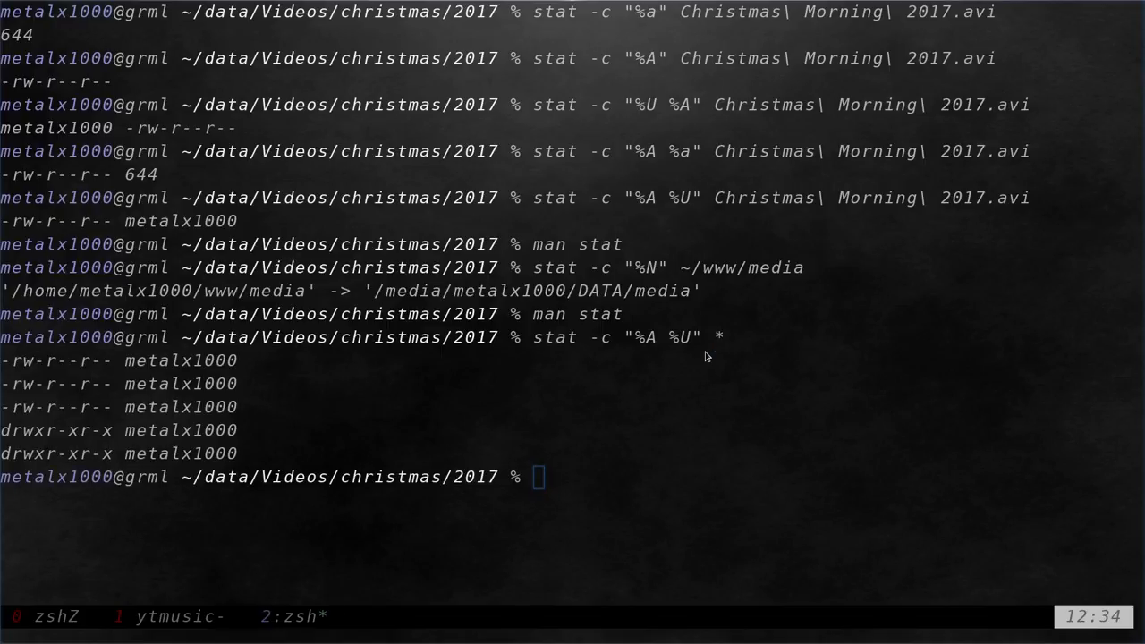